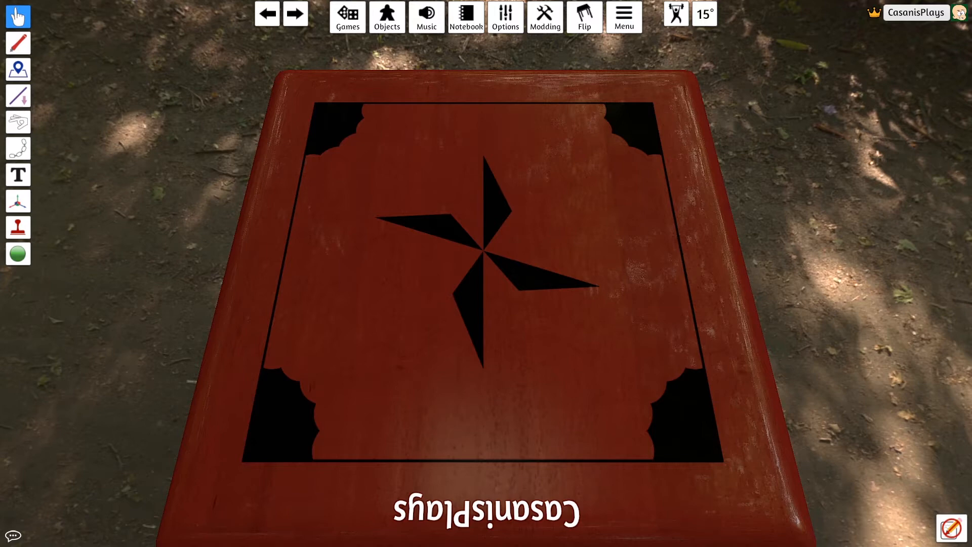
pyautogui.moveTo(146, 209)
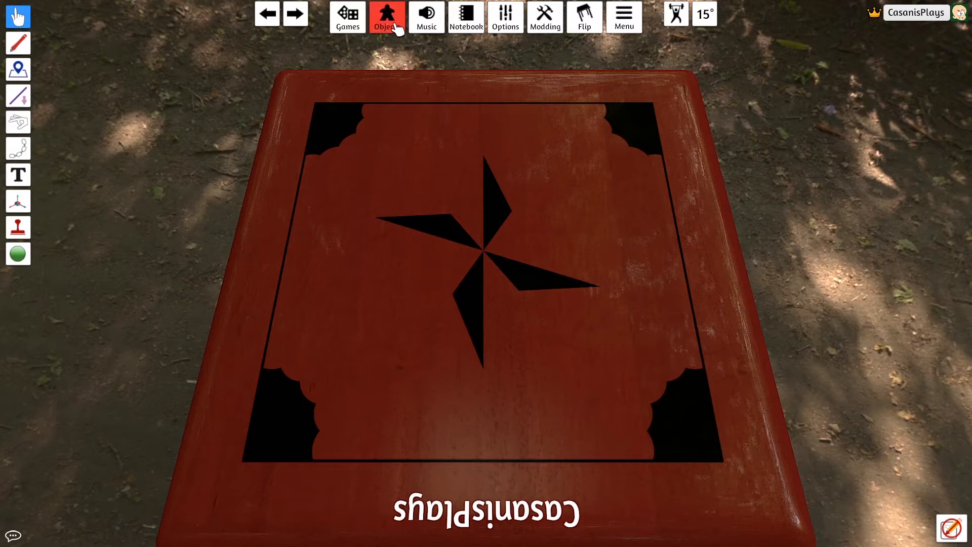
# Step: Show the Tables list from the Objects library
pyautogui.click(386, 17)
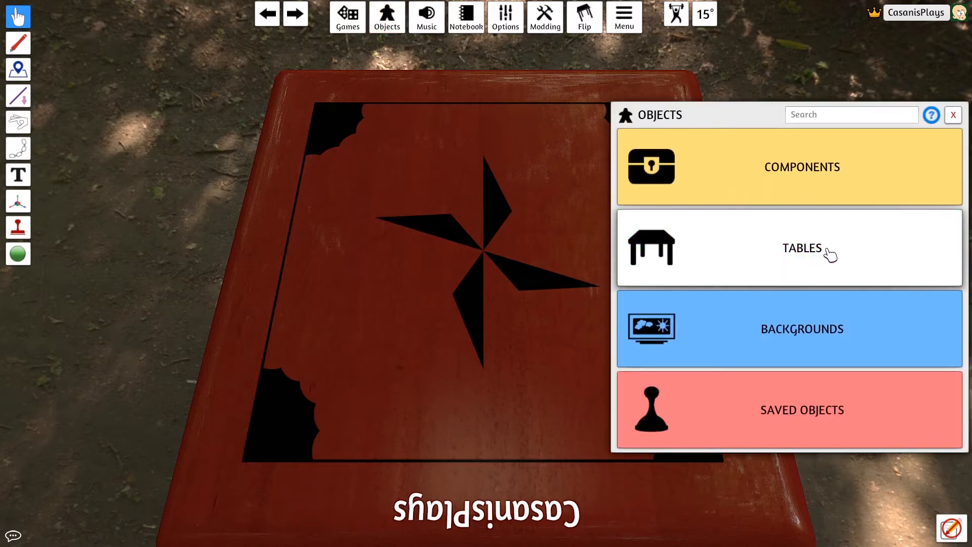
pyautogui.click(802, 247)
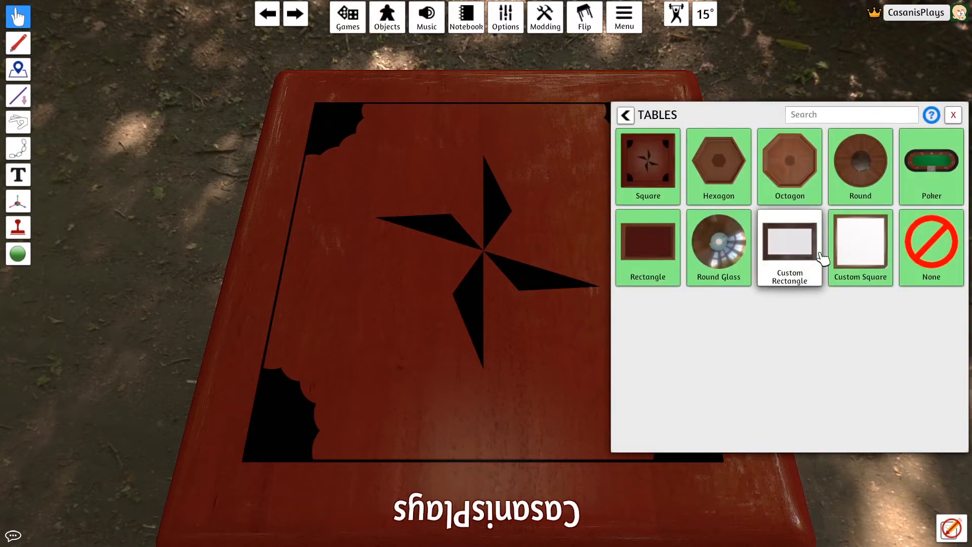
pyautogui.moveTo(879, 356)
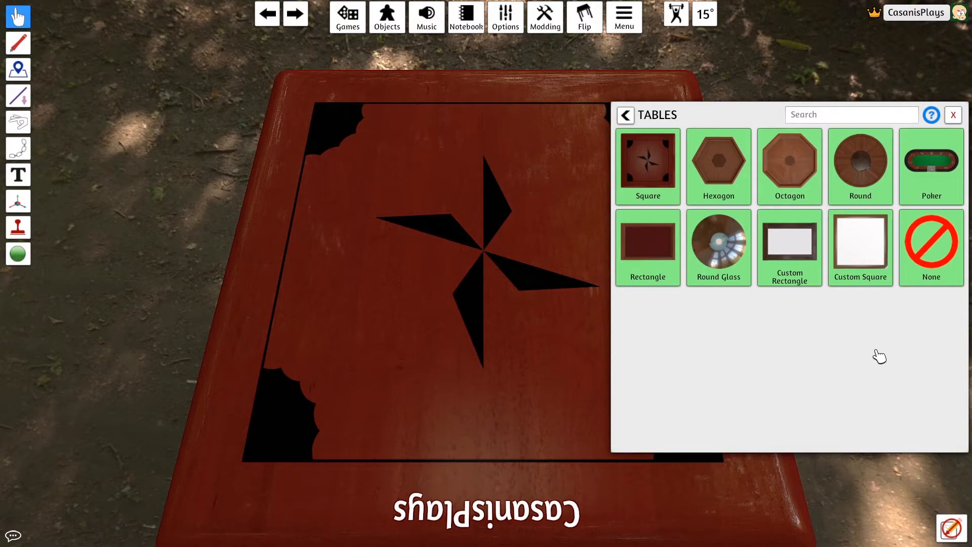
# Step: Swap in the Round Glass table, then return to the Tables list
pyautogui.click(718, 240)
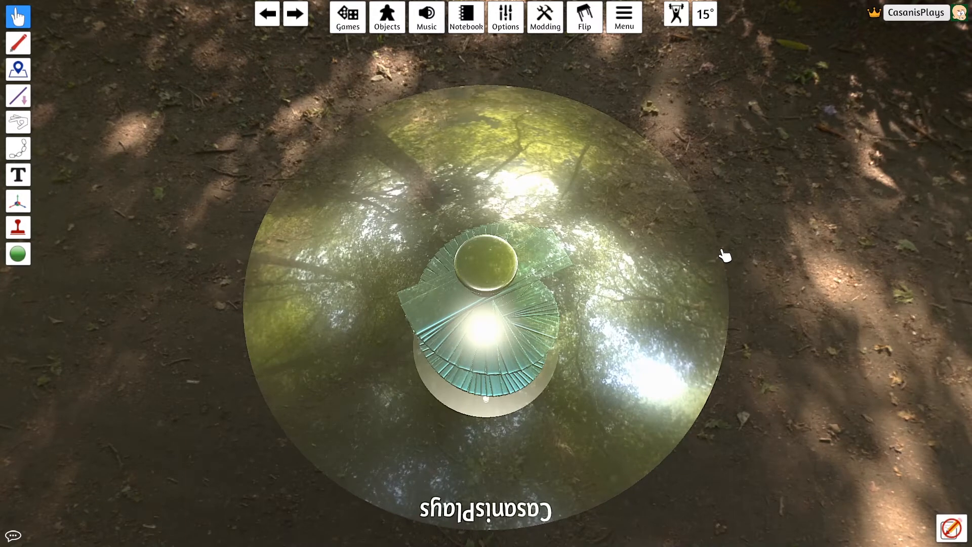
pyautogui.moveTo(613, 191)
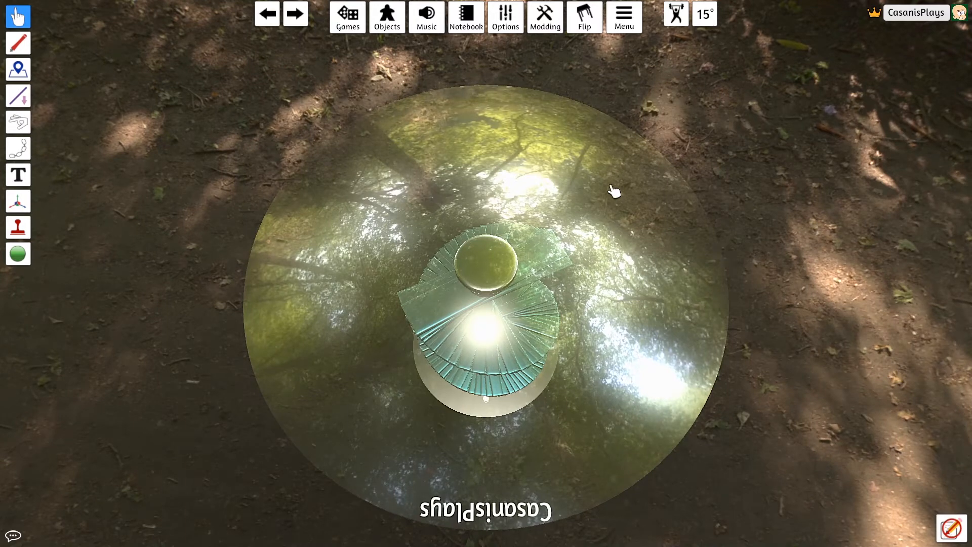
pyautogui.moveTo(426, 192)
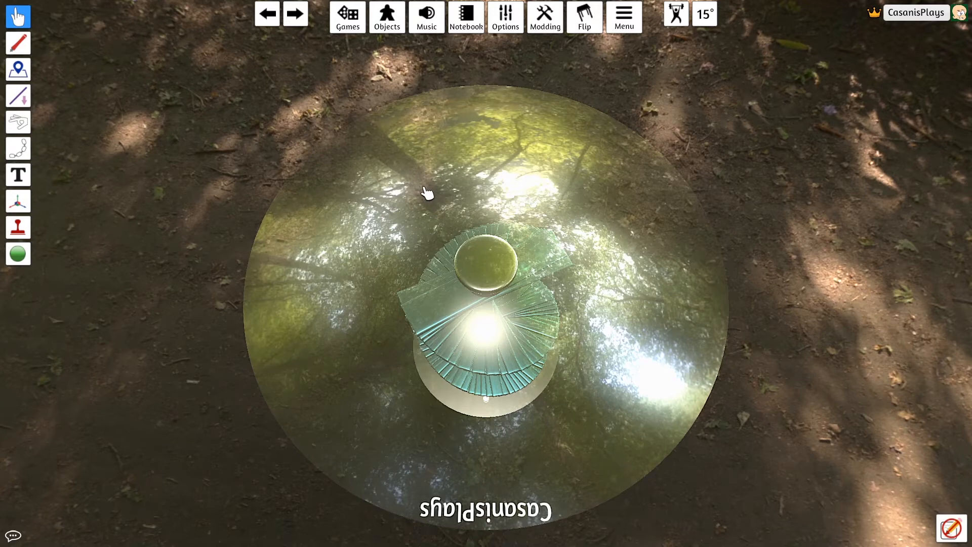
pyautogui.moveTo(427, 257)
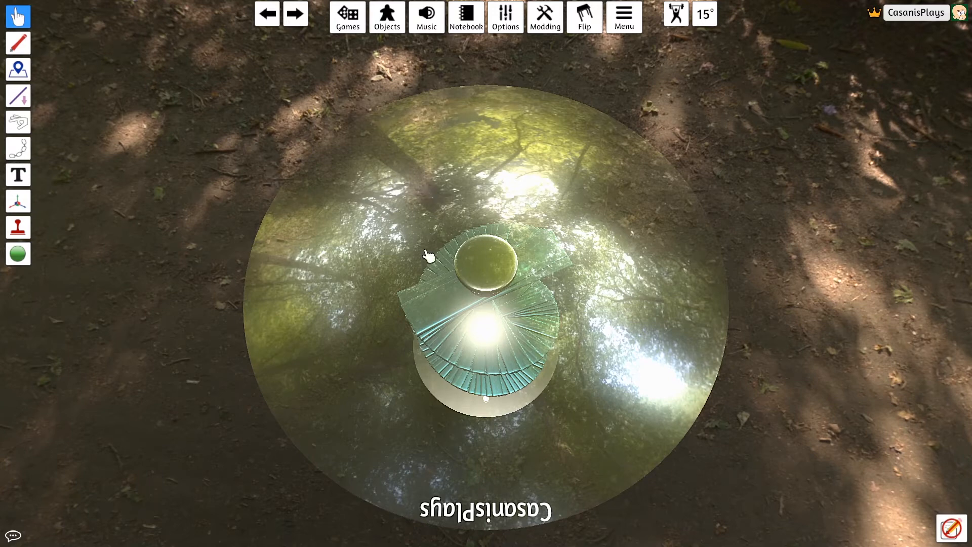
pyautogui.moveTo(650, 65)
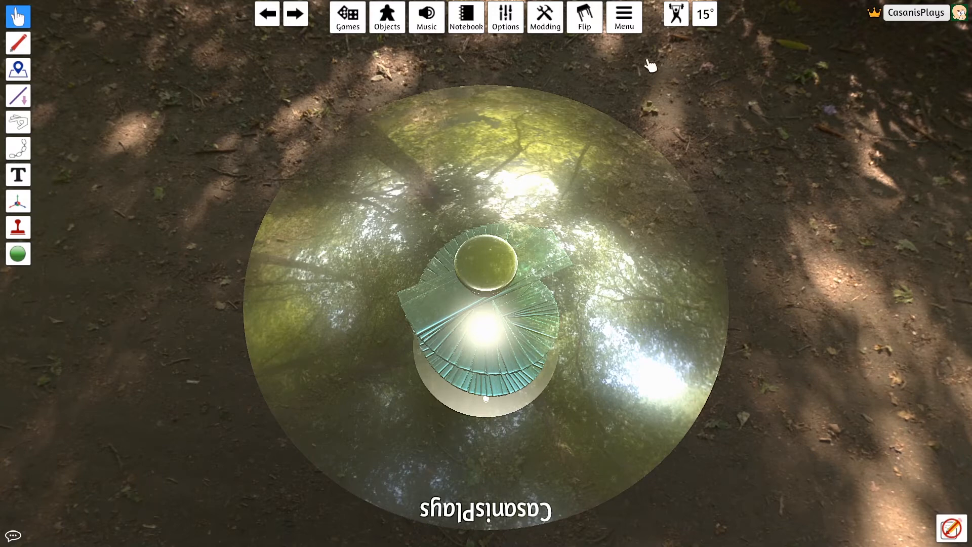
pyautogui.moveTo(388, 67)
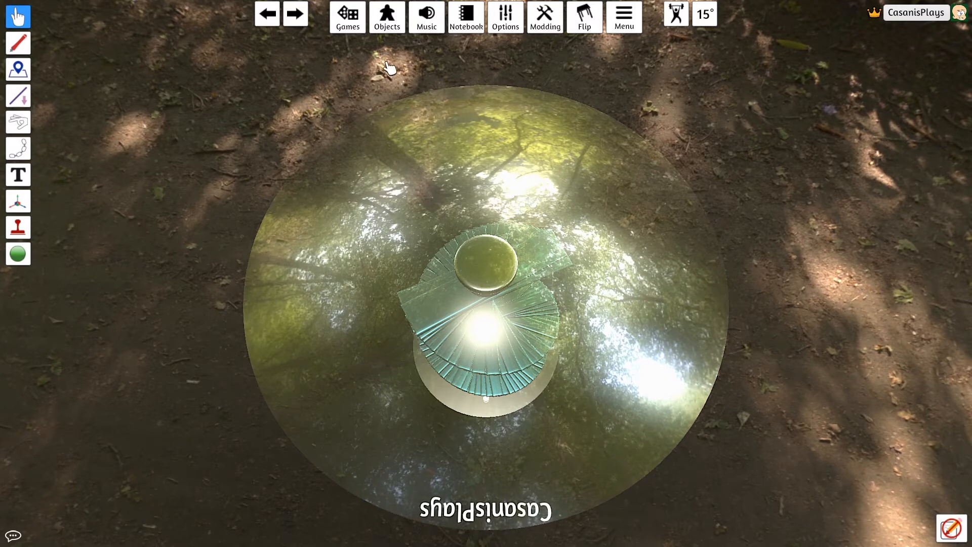
pyautogui.click(385, 17)
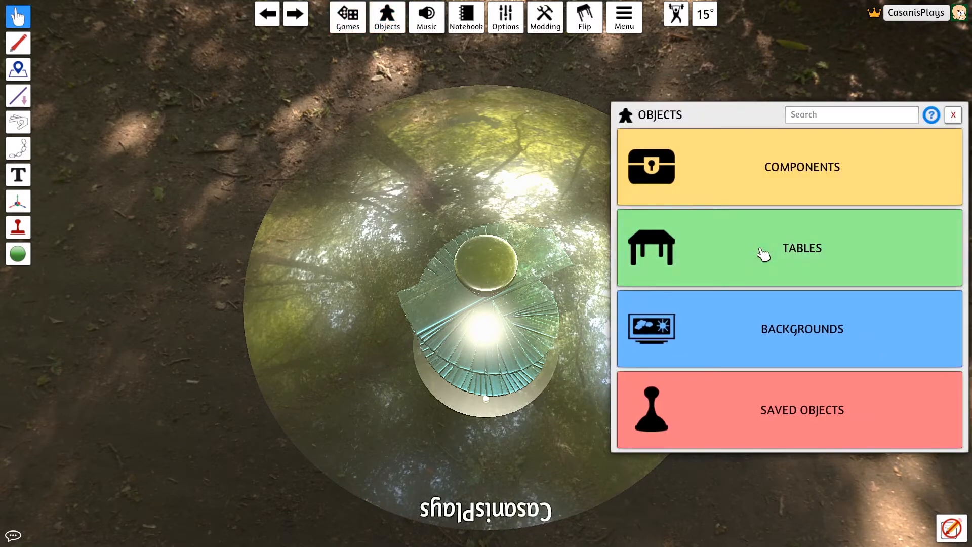
pyautogui.click(787, 247)
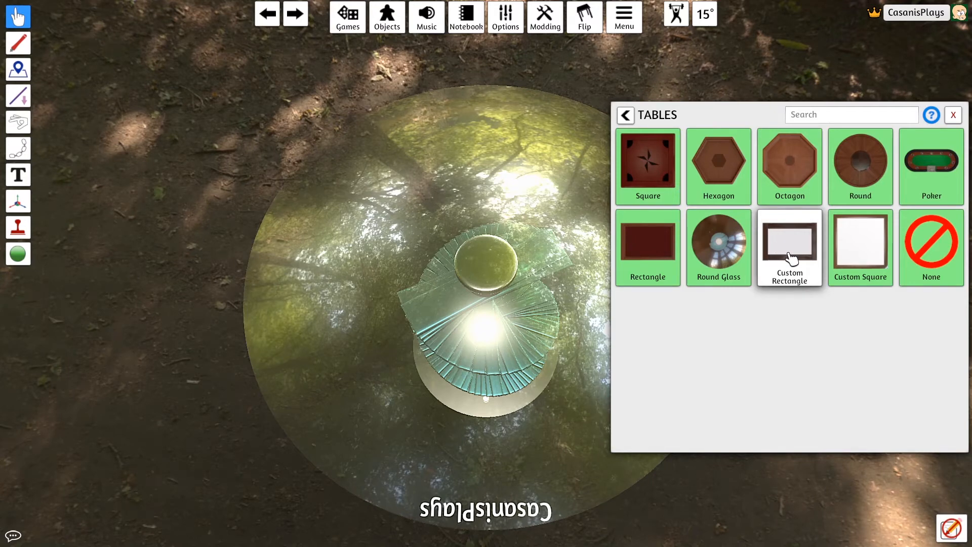
# Step: Place a Custom Rectangle table and choose BulbasaurV2.jpg from the FrontSide folder as its image
pyautogui.click(789, 247)
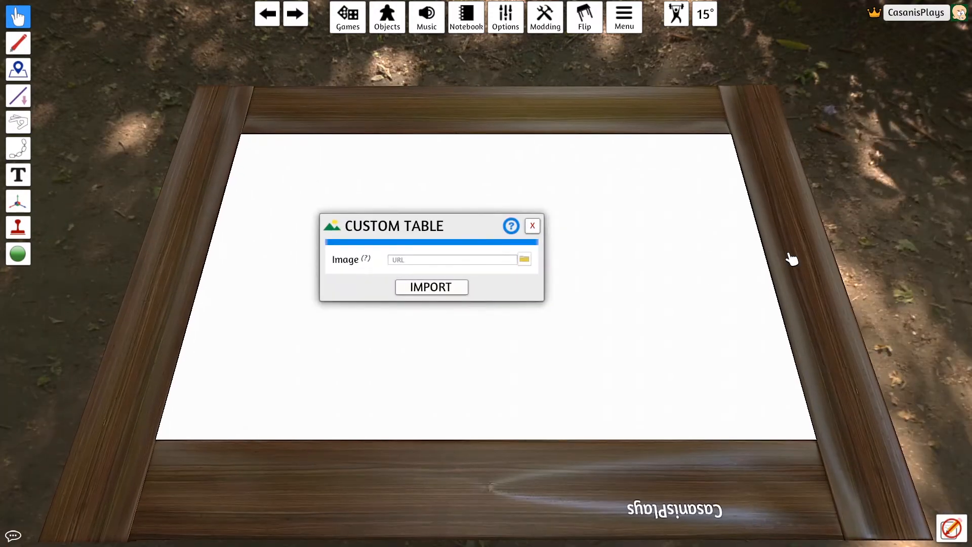
pyautogui.moveTo(707, 242)
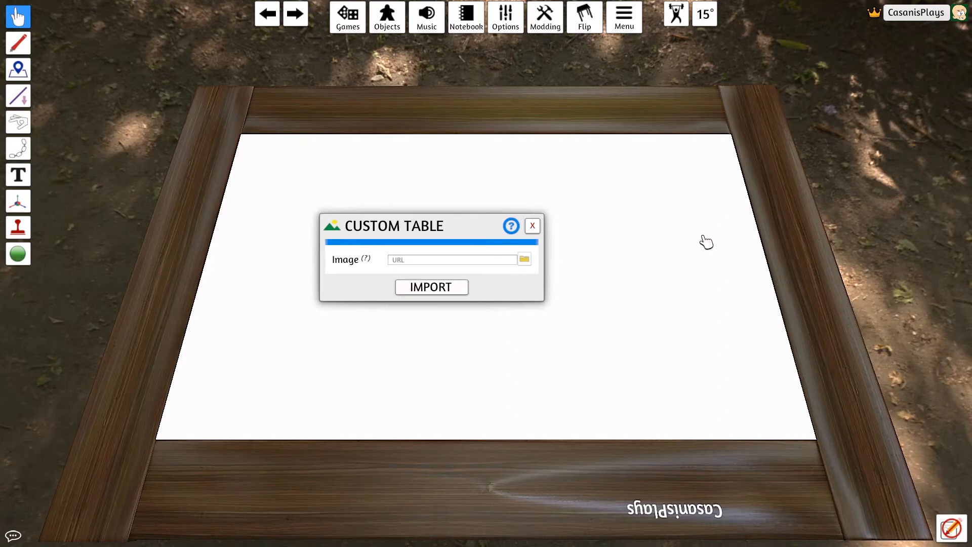
pyautogui.moveTo(310, 260)
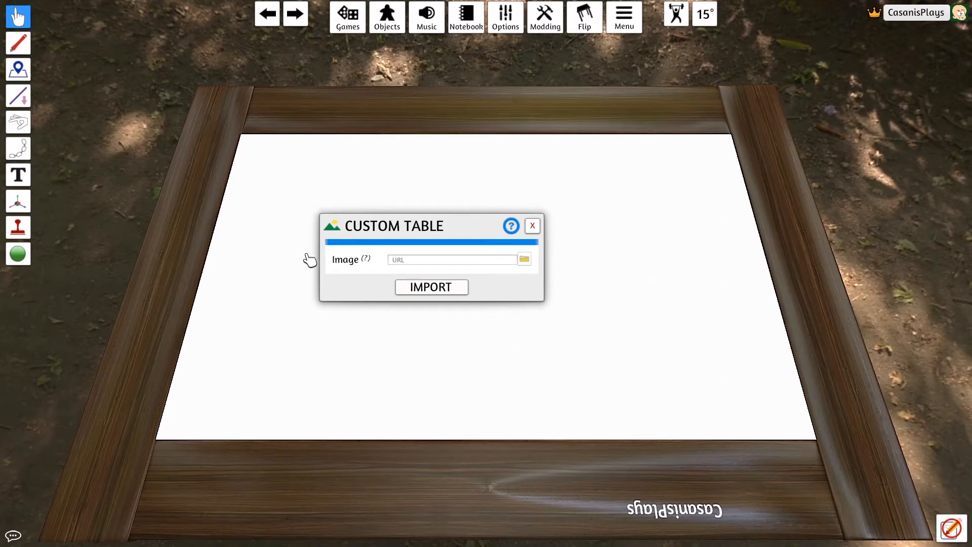
pyautogui.moveTo(585, 185)
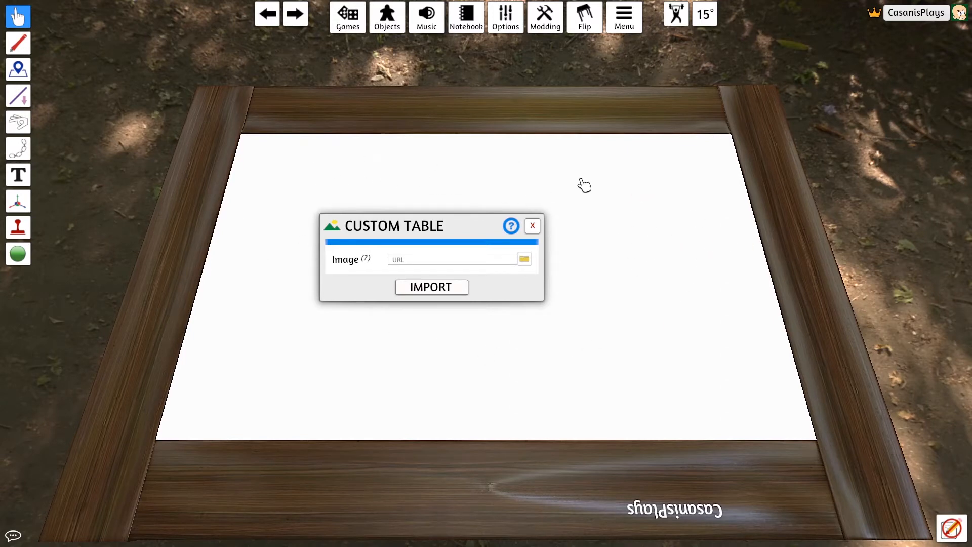
pyautogui.moveTo(605, 288)
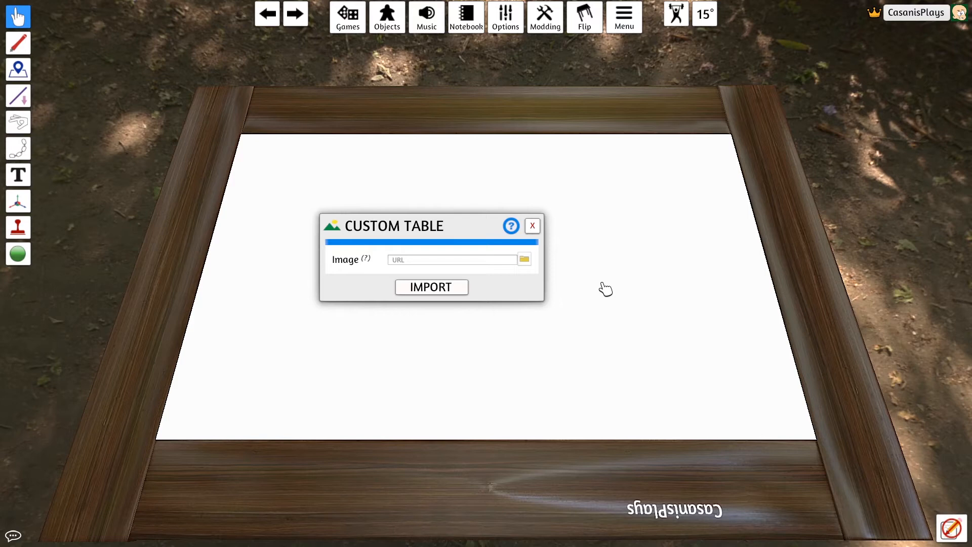
pyautogui.moveTo(509, 274)
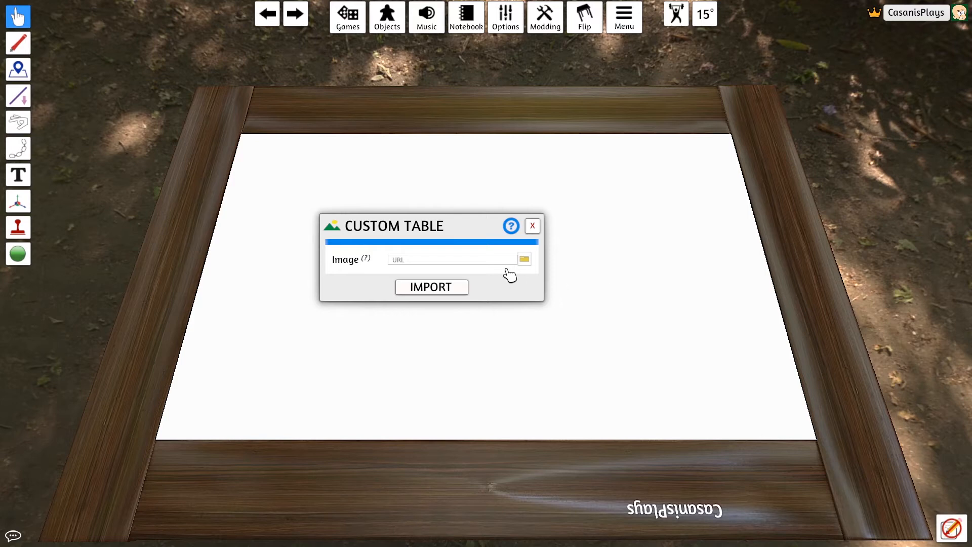
pyautogui.click(523, 259)
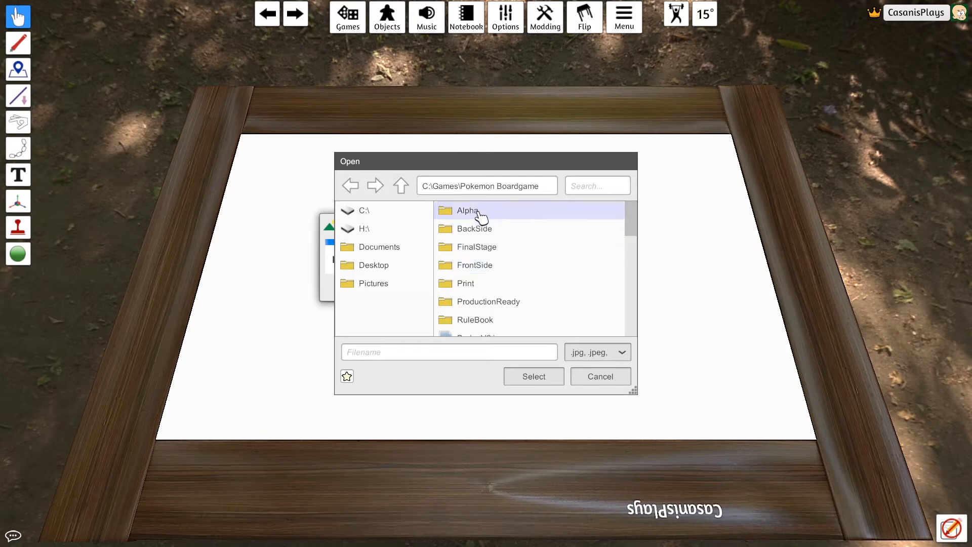
pyautogui.doubleClick(476, 264)
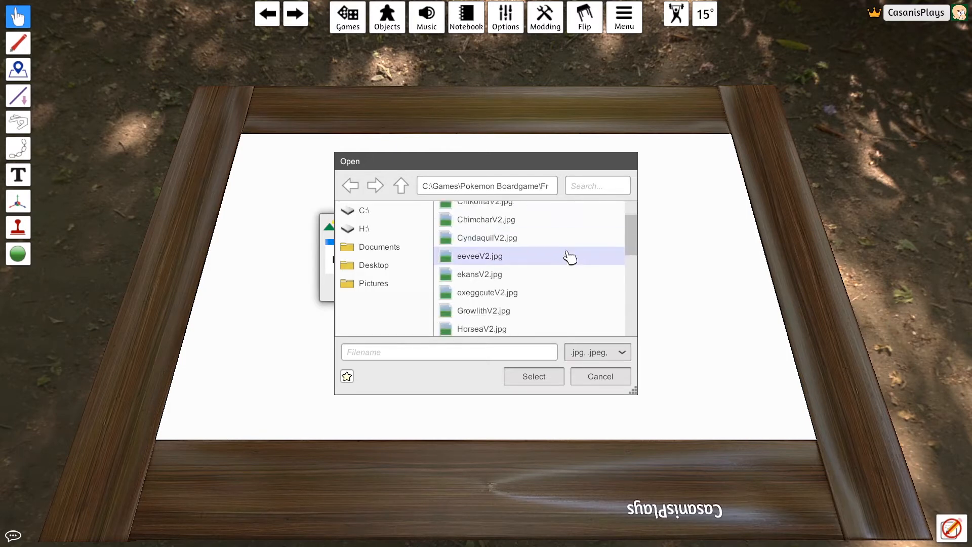
pyautogui.scroll(3)
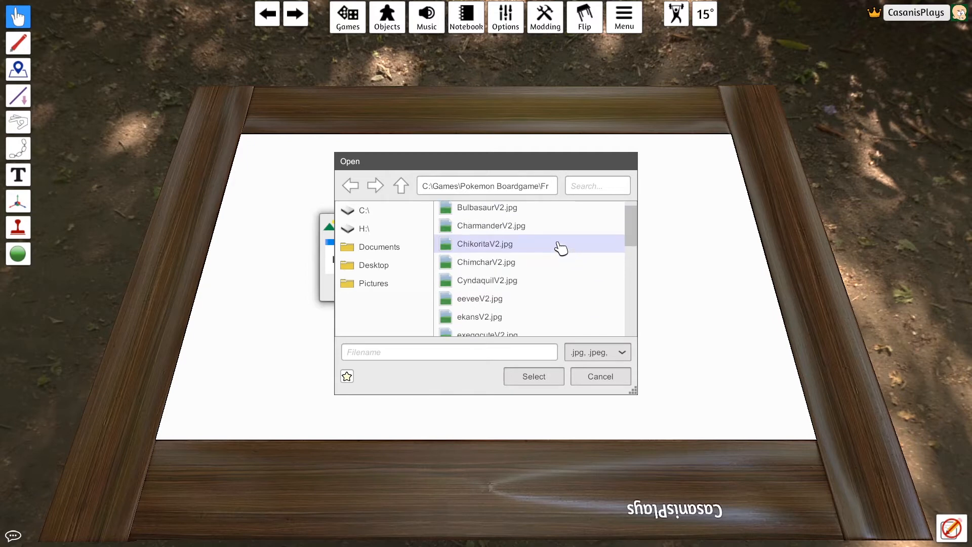
pyautogui.click(487, 228)
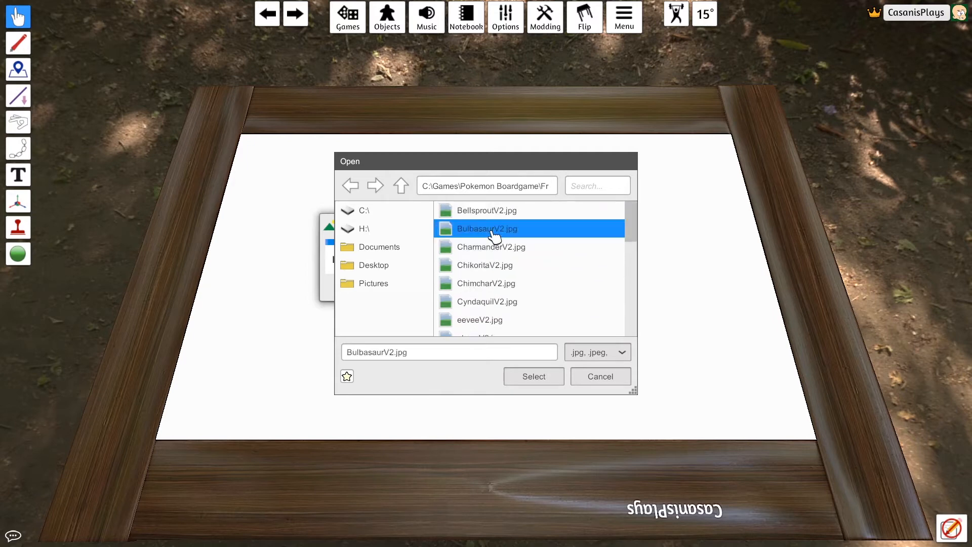
pyautogui.moveTo(534, 377)
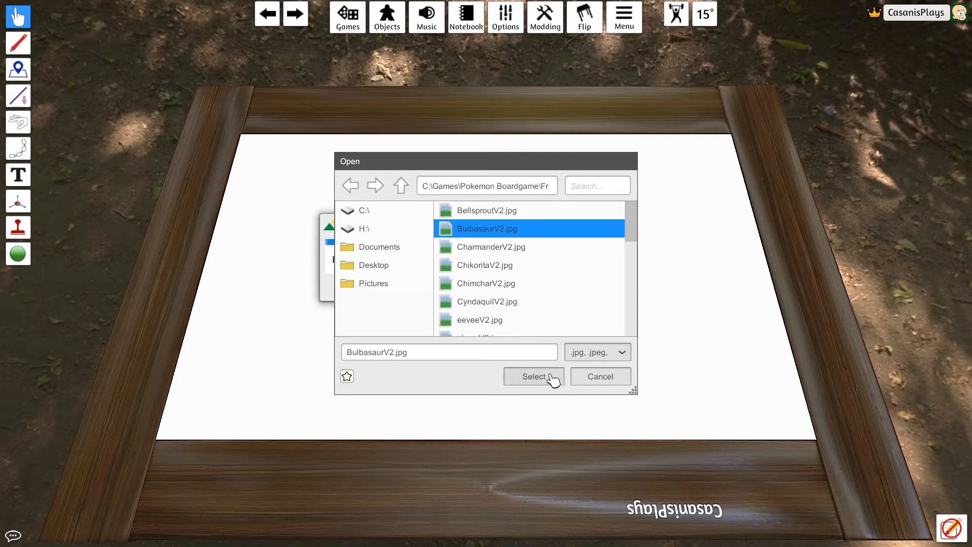
pyautogui.click(534, 377)
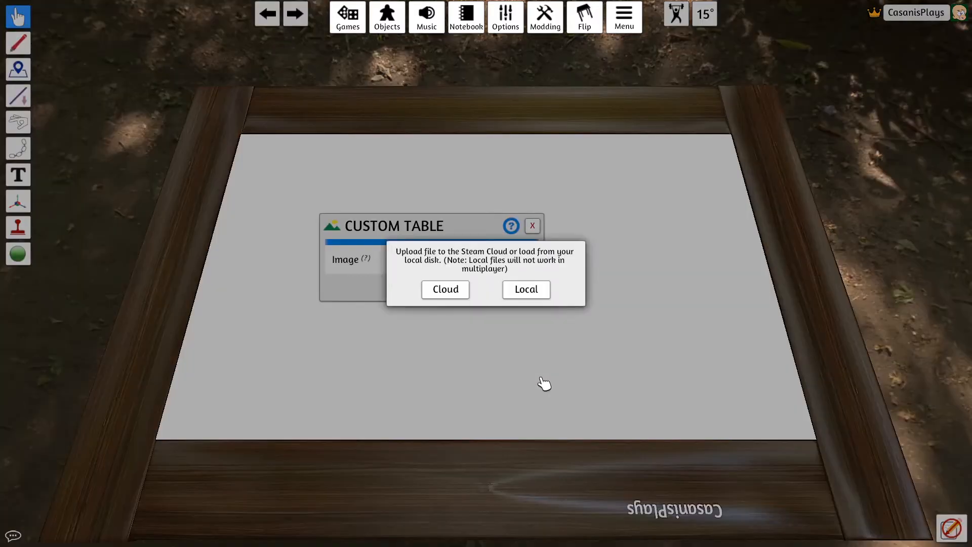
pyautogui.moveTo(438, 327)
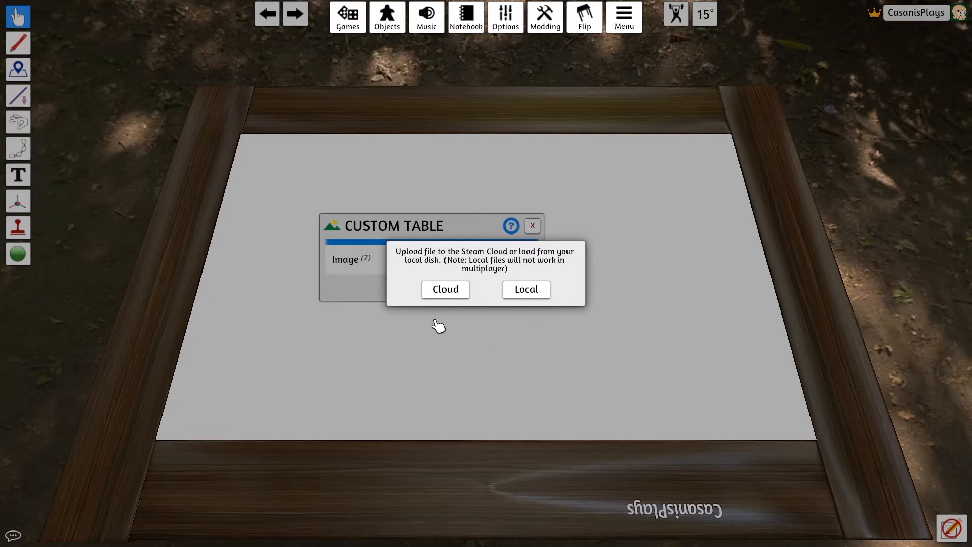
pyautogui.moveTo(618, 277)
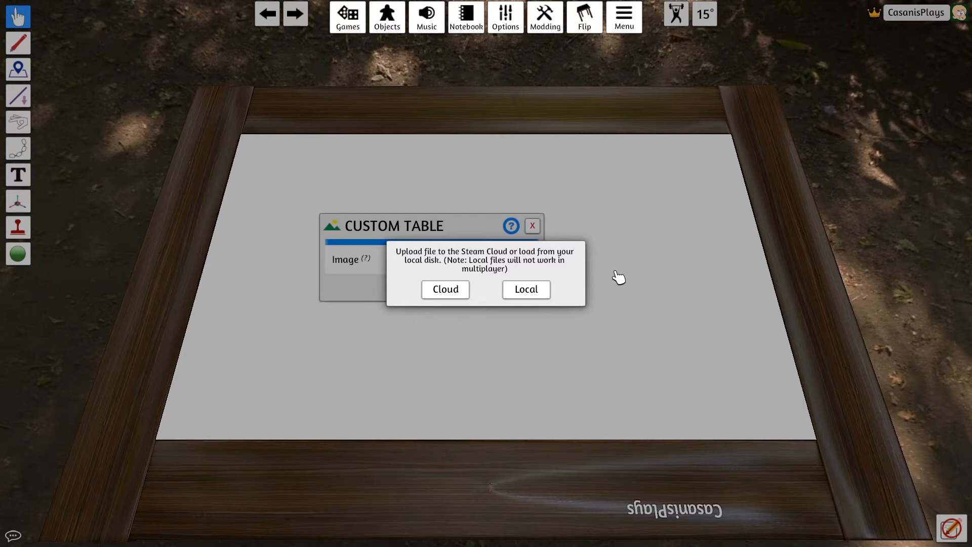
pyautogui.moveTo(457, 307)
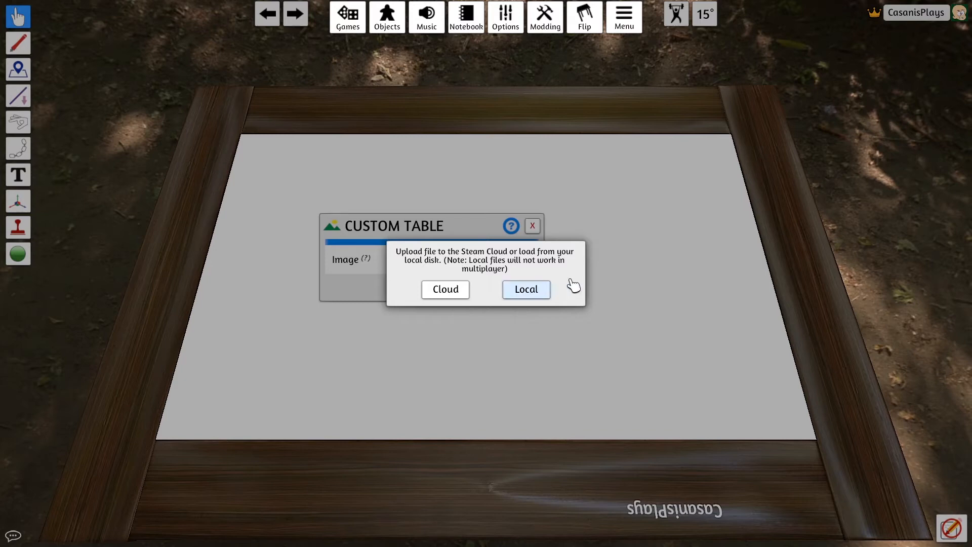
# Step: Import the chosen image from Local disk onto the custom table surface
pyautogui.click(525, 289)
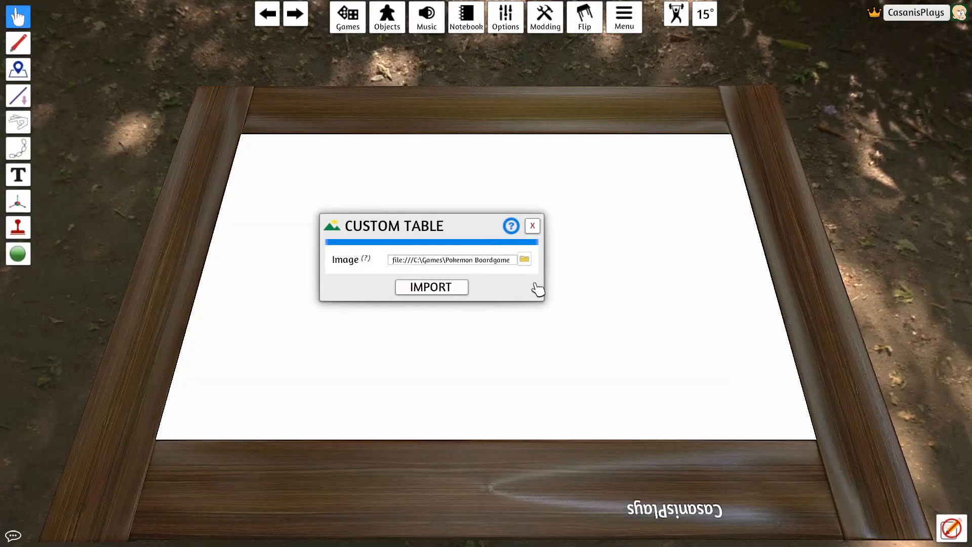
pyautogui.moveTo(383, 296)
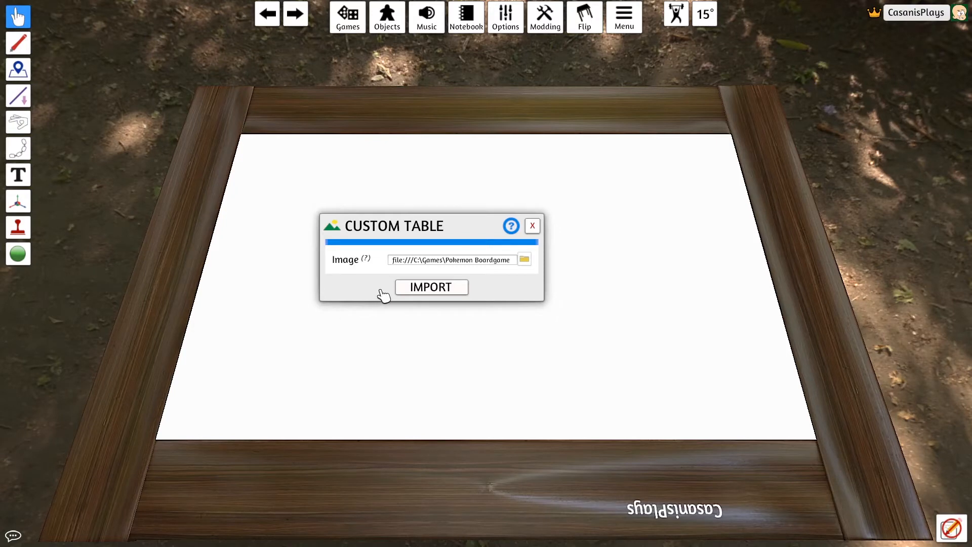
pyautogui.click(432, 287)
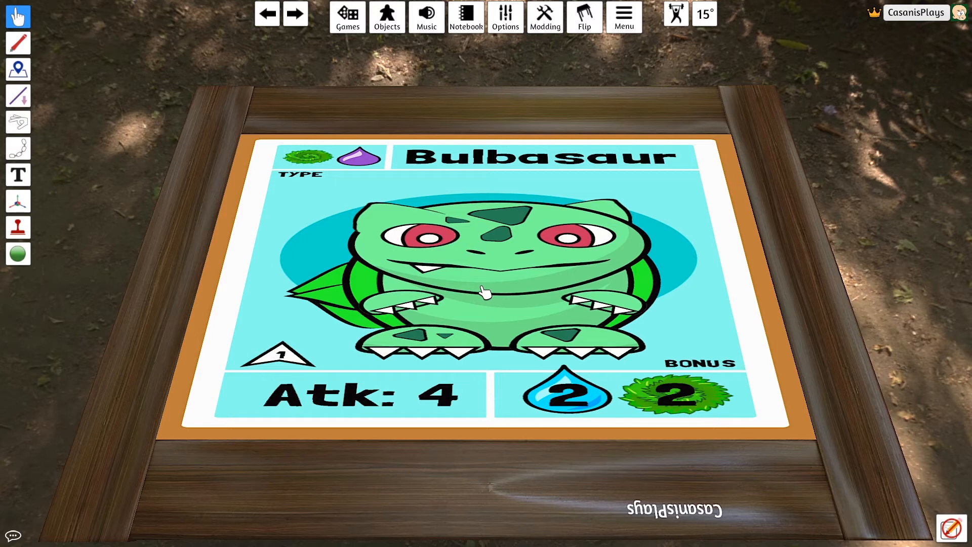
pyautogui.moveTo(488, 208)
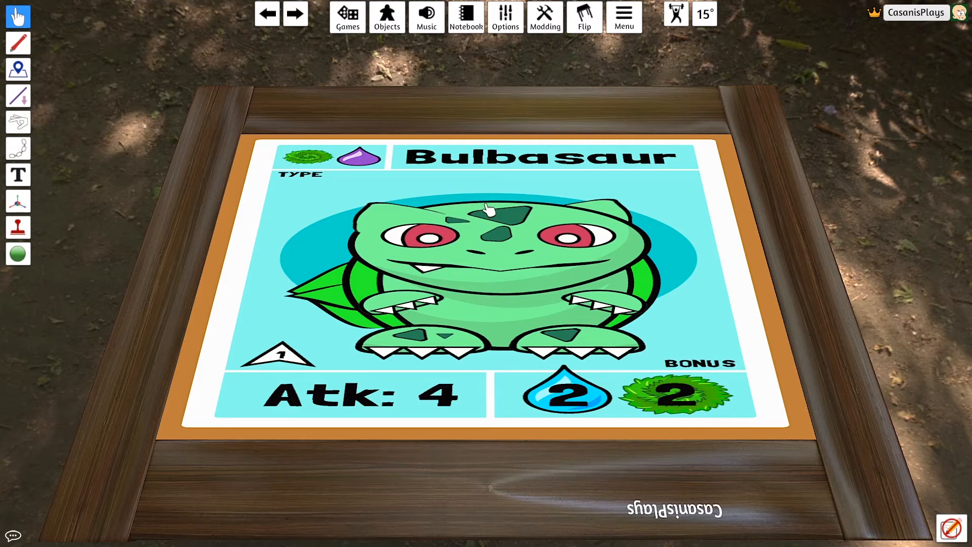
pyautogui.moveTo(524, 271)
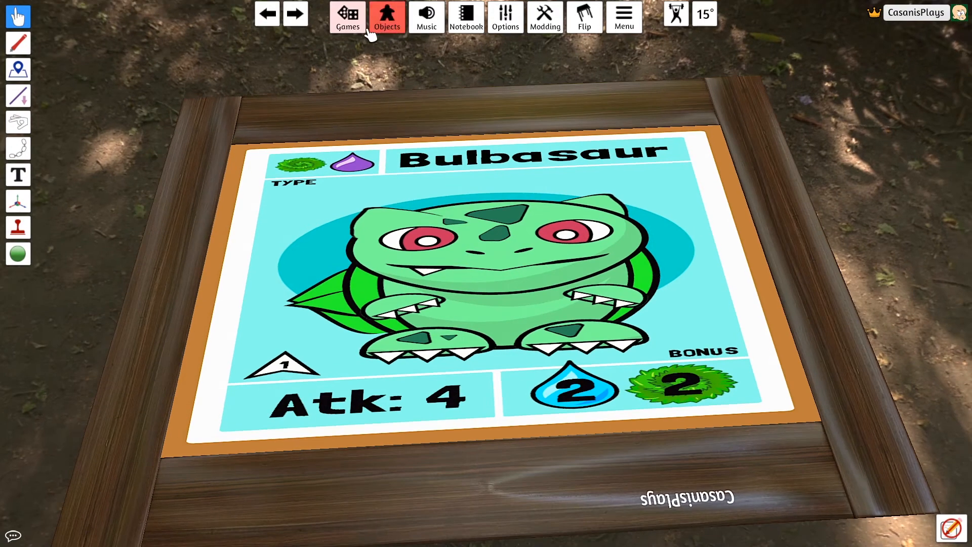
# Step: Swap in a Custom Square table and browse the disk for its image
pyautogui.click(385, 18)
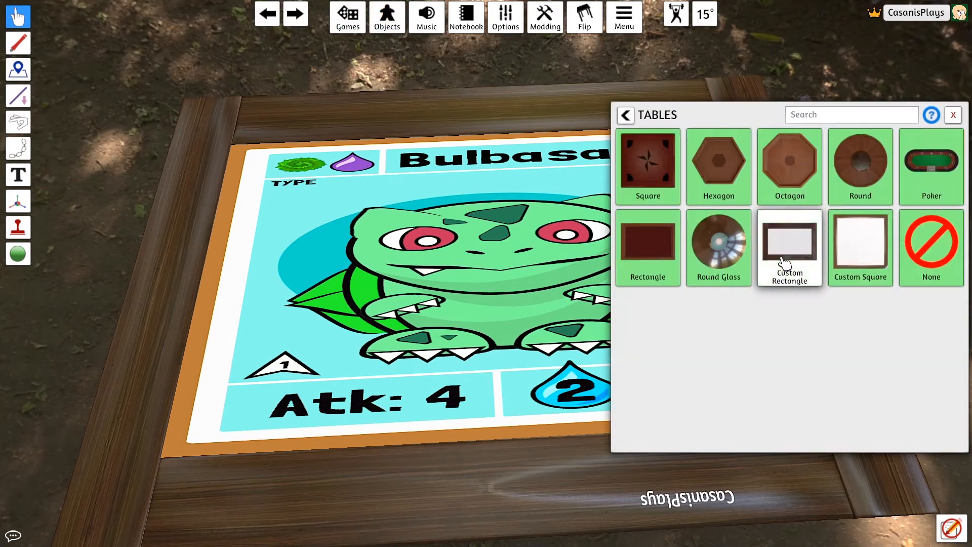
pyautogui.click(859, 247)
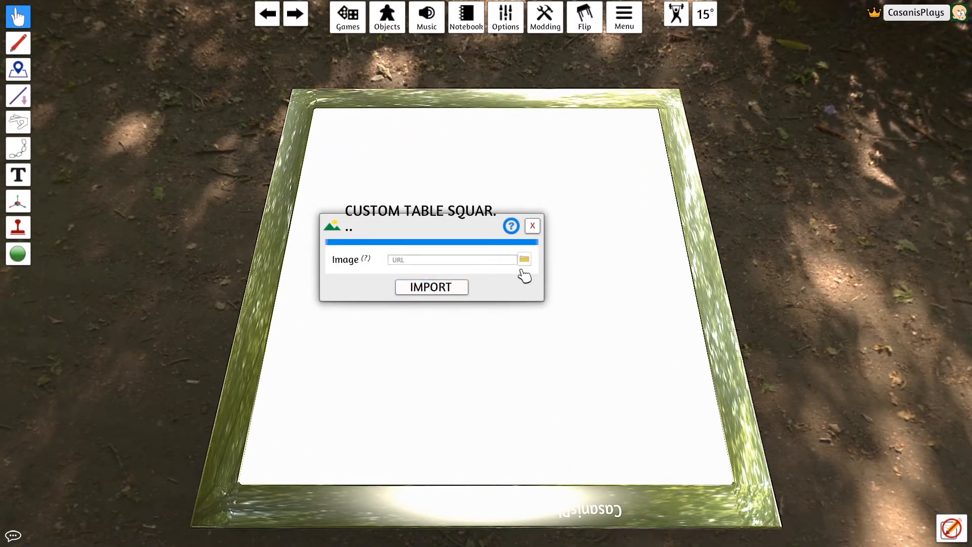
pyautogui.click(524, 258)
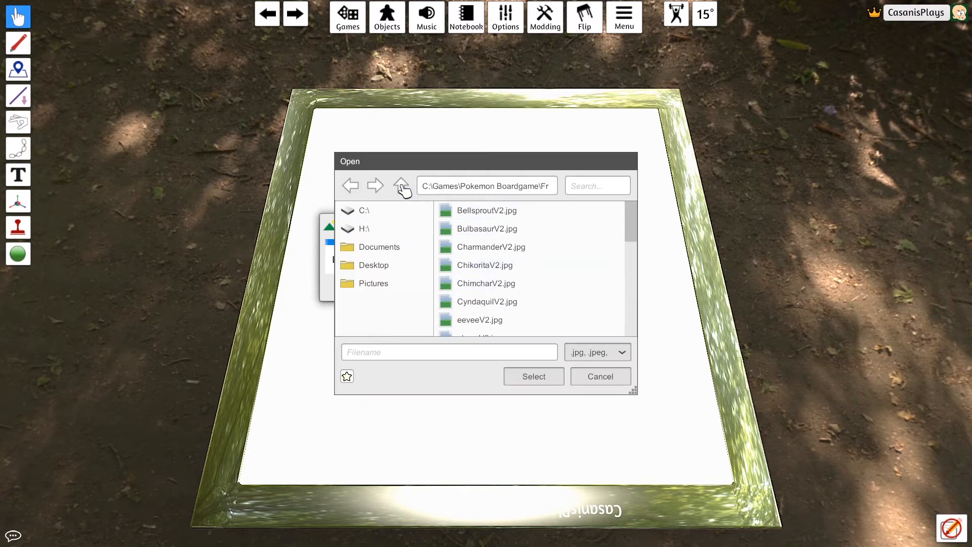
# Step: Choose BoardV4.jpg from the Pokemon Boardgame folder as the table image
pyautogui.click(401, 185)
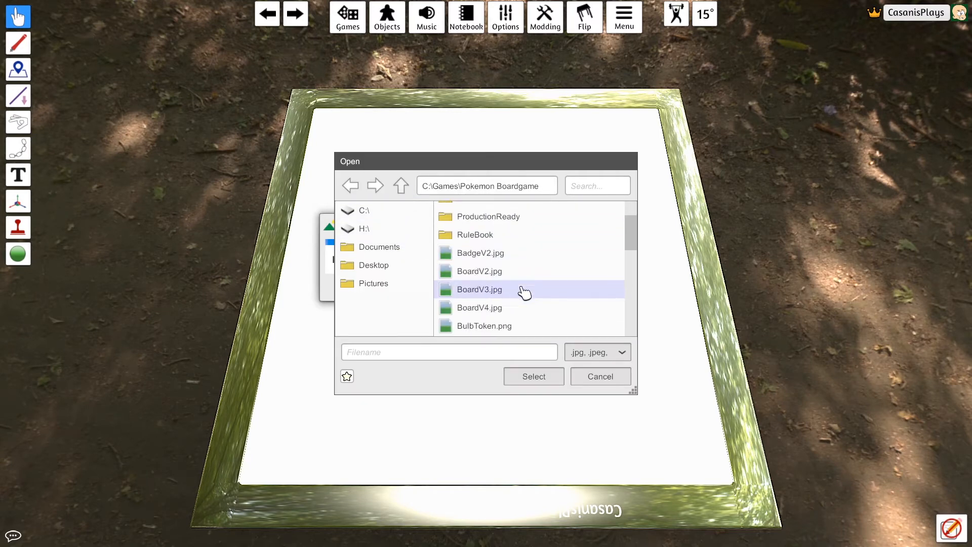
pyautogui.scroll(-3)
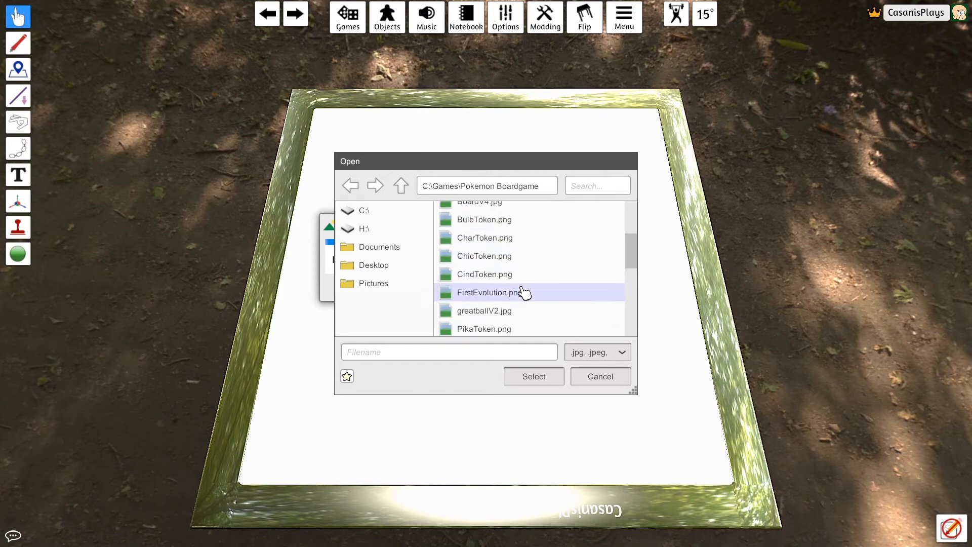
pyautogui.scroll(-3)
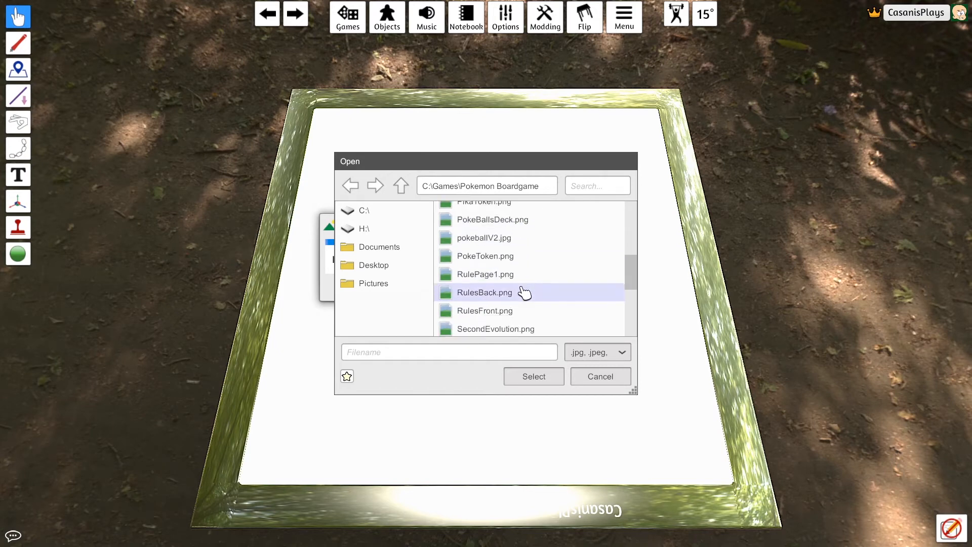
pyautogui.scroll(-3)
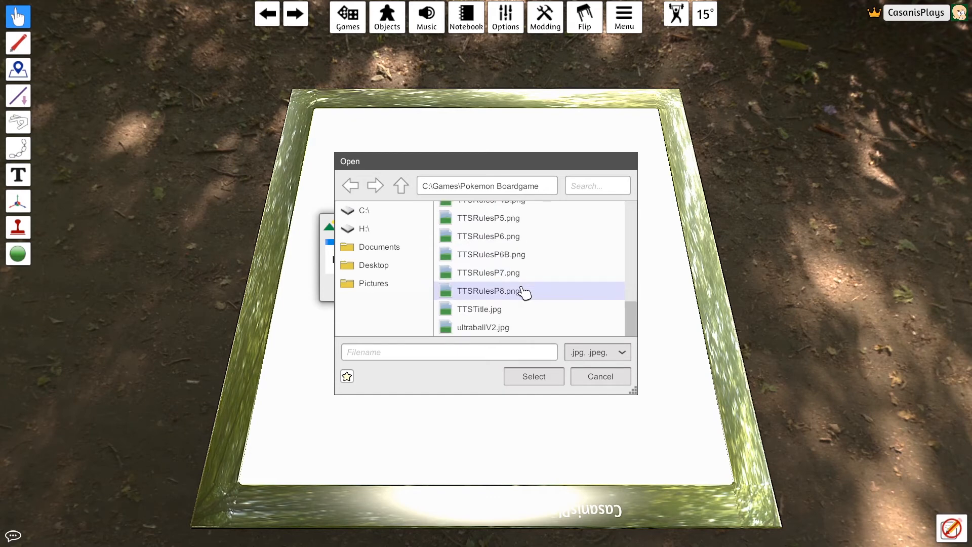
pyautogui.scroll(3)
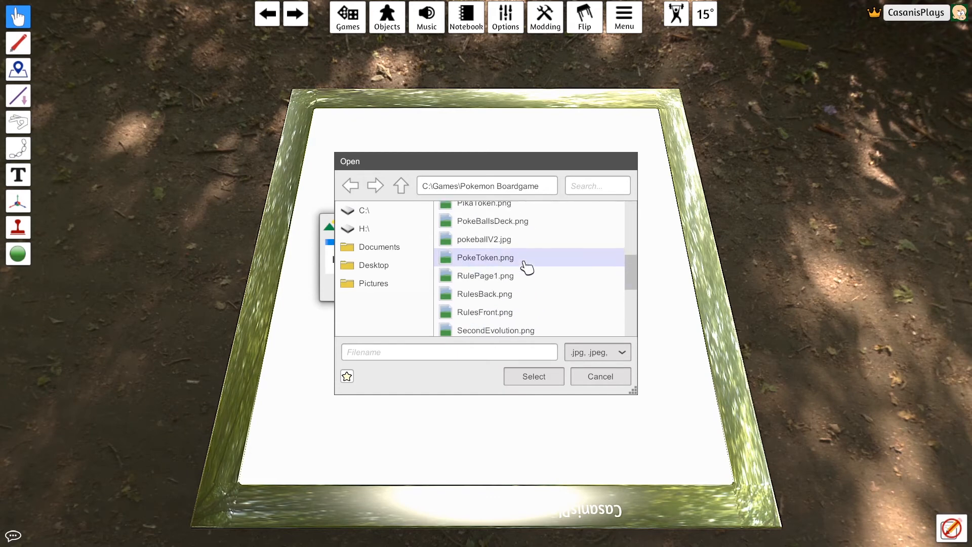
pyautogui.scroll(3)
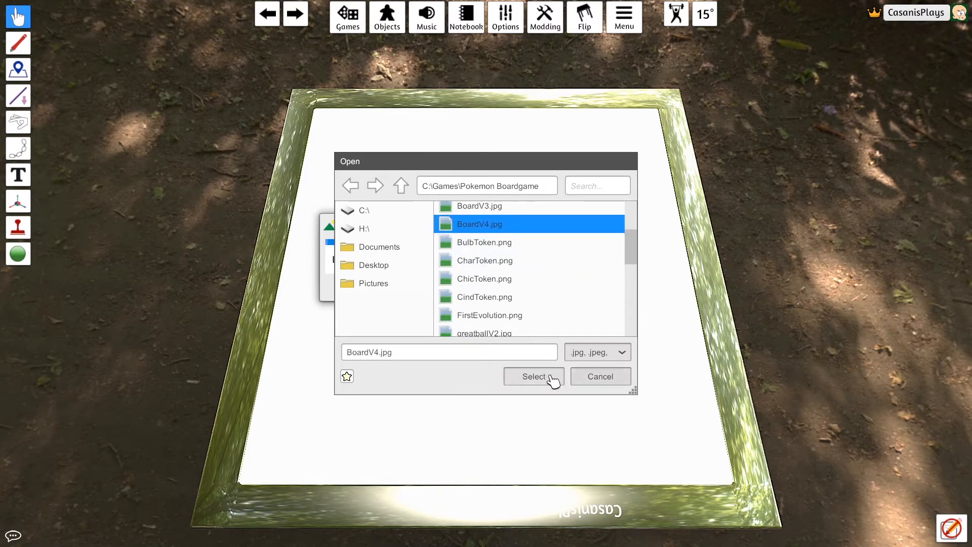
pyautogui.click(533, 377)
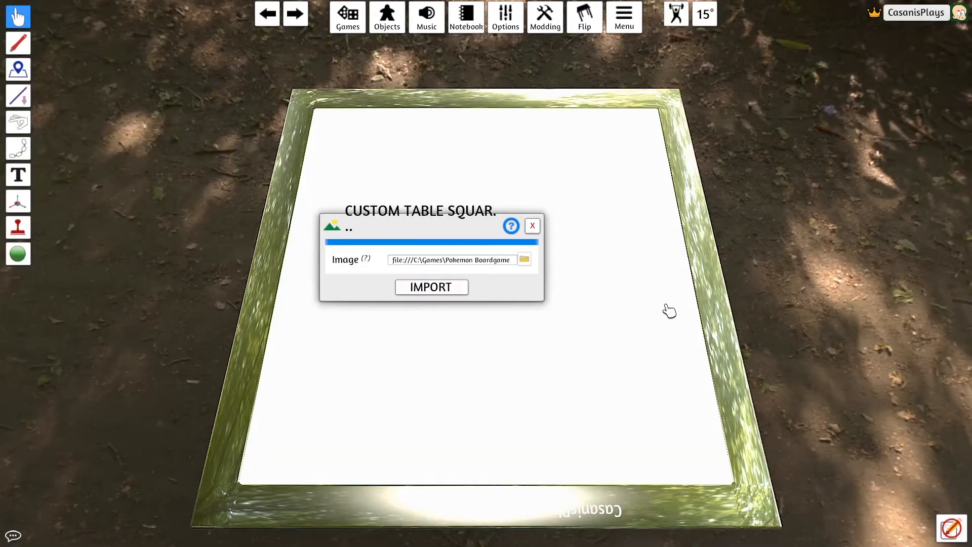
pyautogui.click(431, 287)
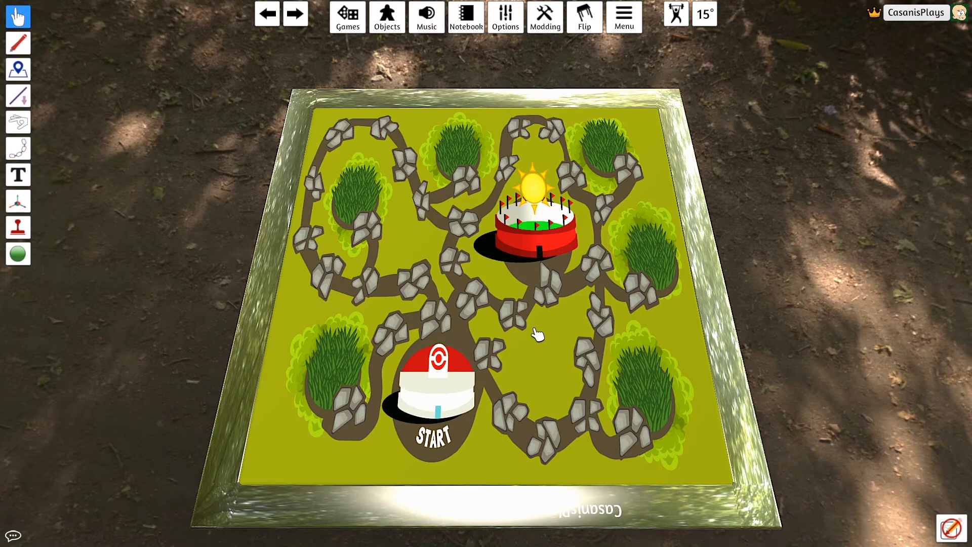
pyautogui.moveTo(377, 110)
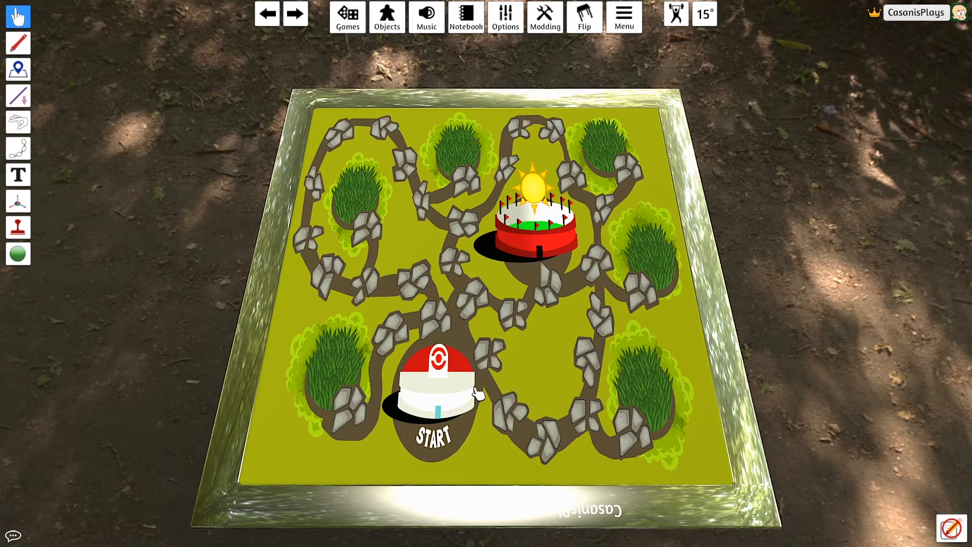
pyautogui.moveTo(289, 438)
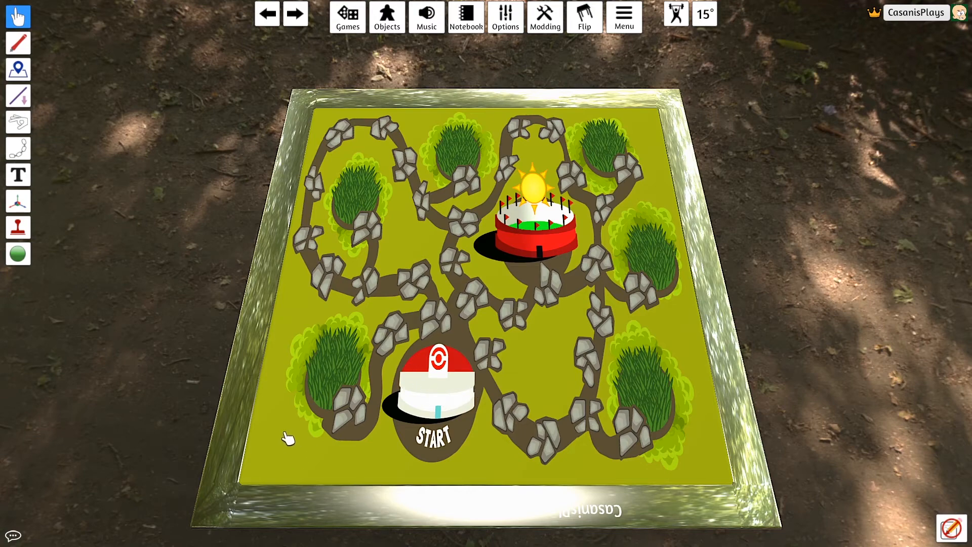
pyautogui.moveTo(385, 469)
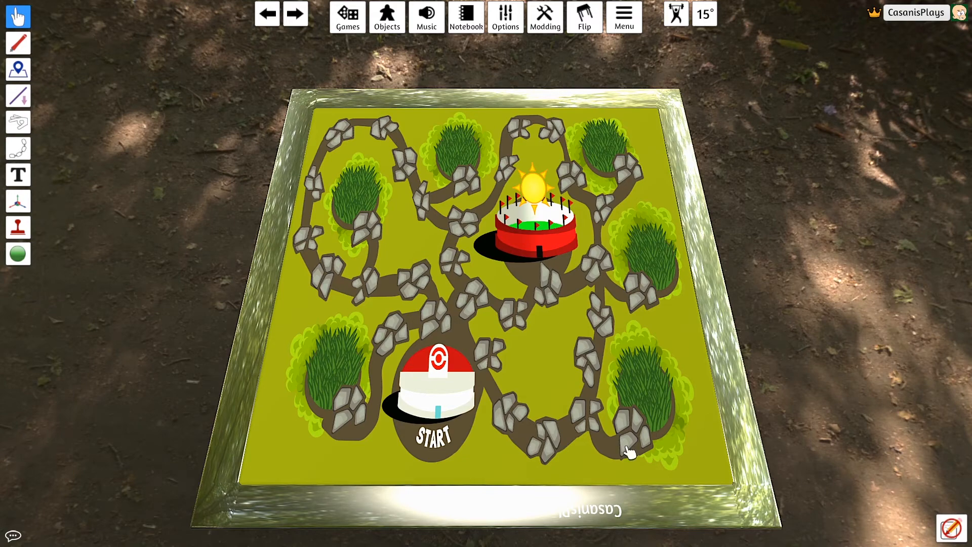
pyautogui.moveTo(589, 398)
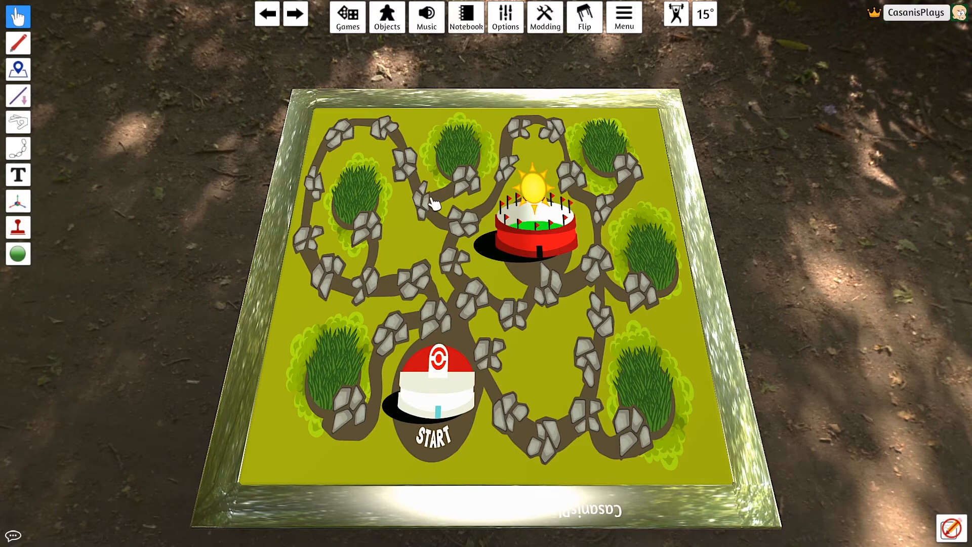
pyautogui.moveTo(432, 214)
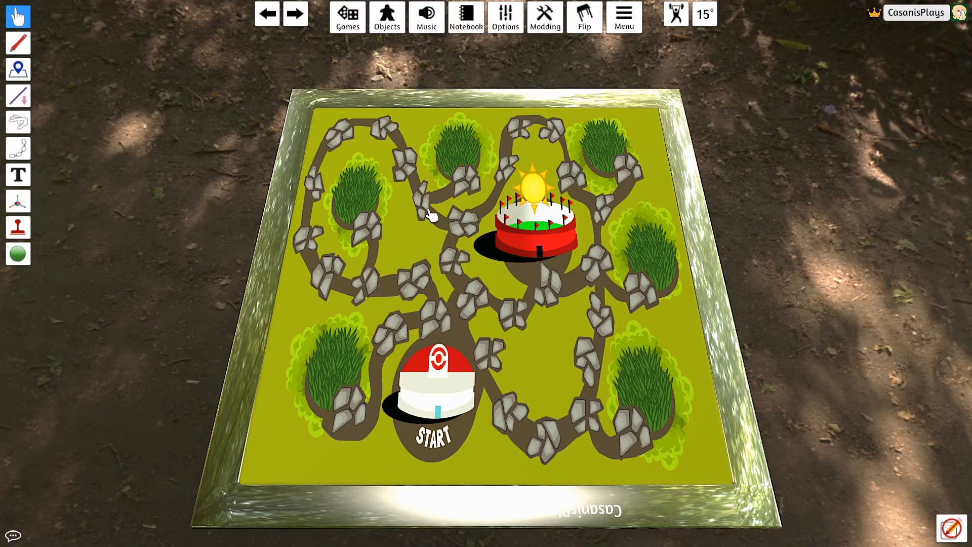
pyautogui.moveTo(651, 222)
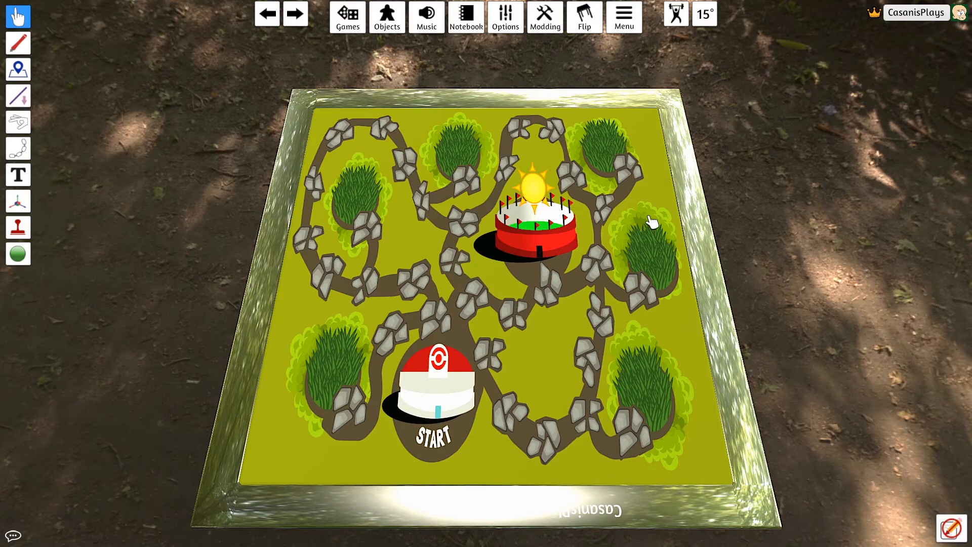
pyautogui.moveTo(551, 293)
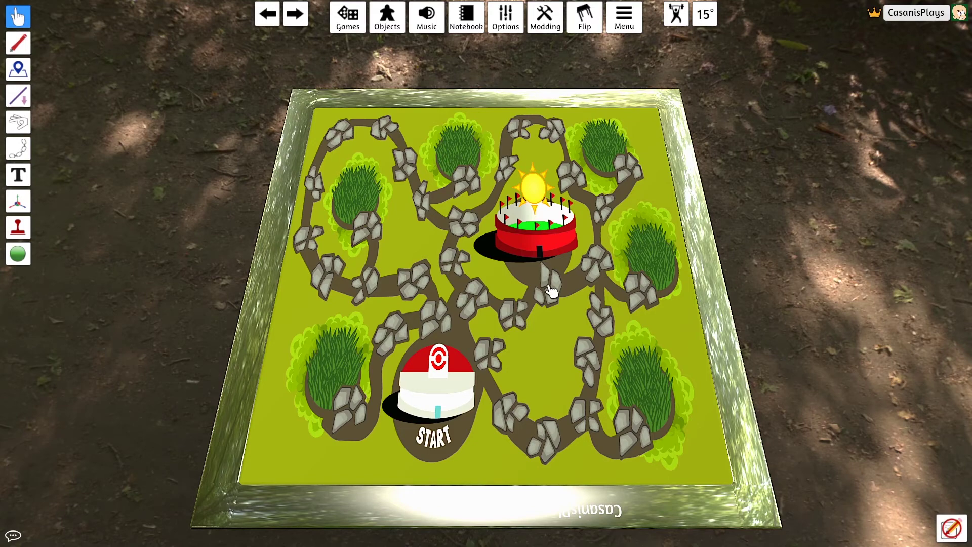
pyautogui.moveTo(453, 263)
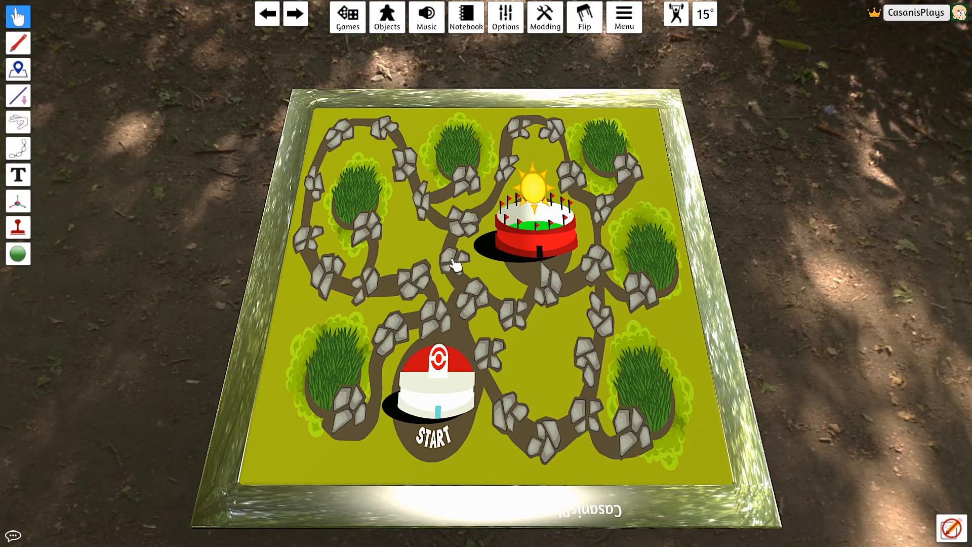
pyautogui.moveTo(400, 257)
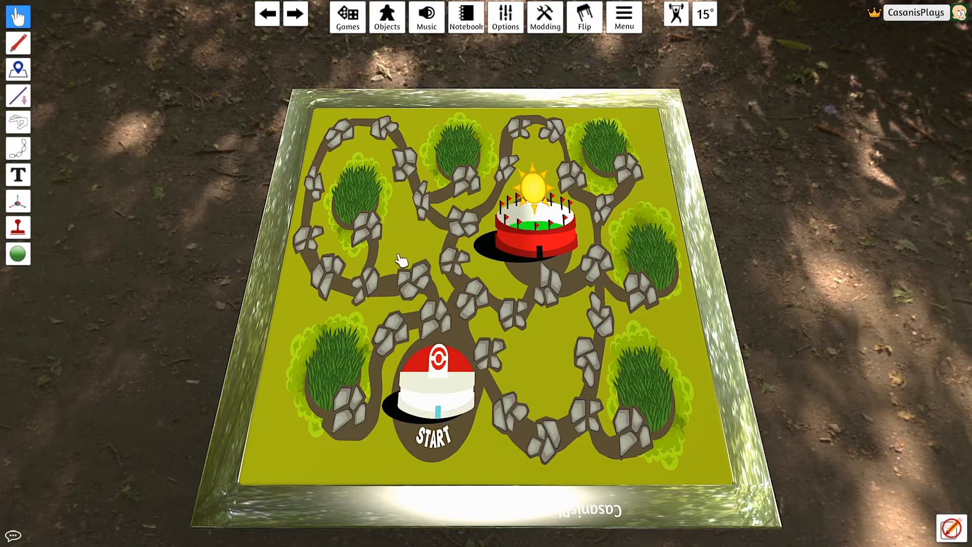
pyautogui.moveTo(444, 97)
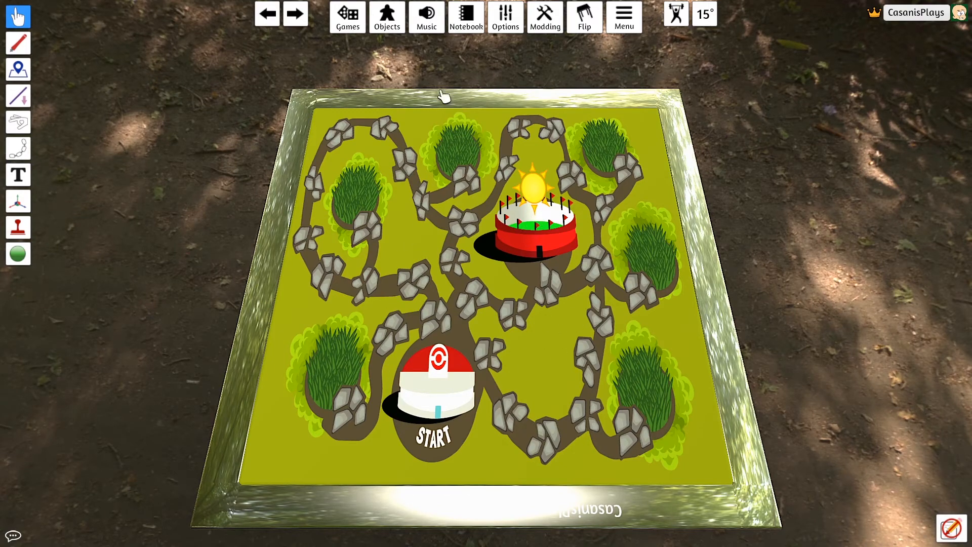
# Step: Start a fresh scene with an empty wooden table with red felt
pyautogui.click(386, 18)
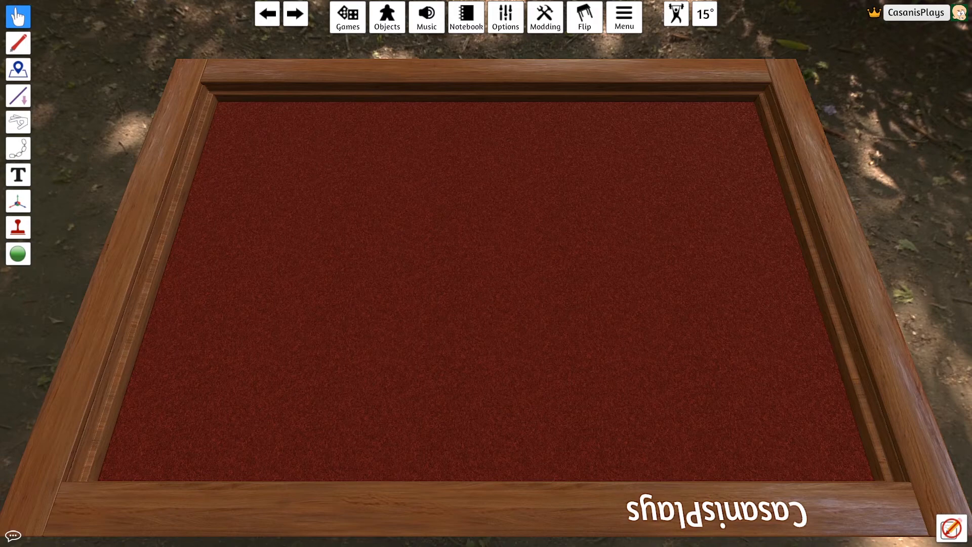
# Step: Take a blank Custom Board out of Components > Boards onto the table
pyautogui.click(385, 17)
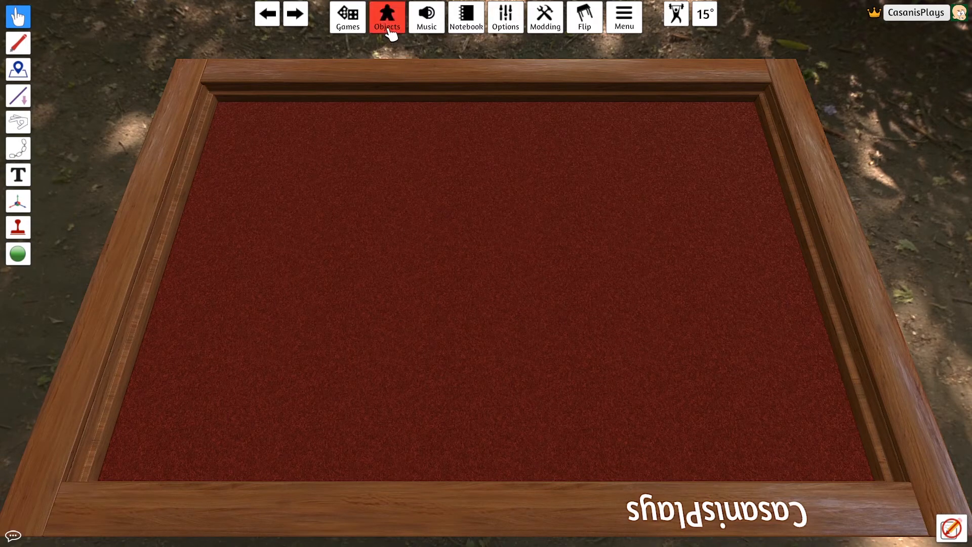
pyautogui.click(386, 17)
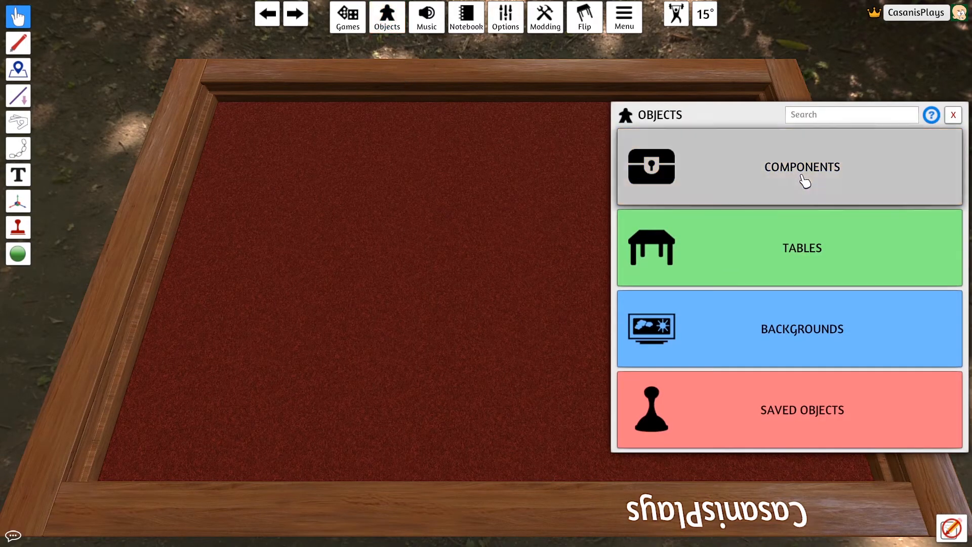
pyautogui.click(802, 166)
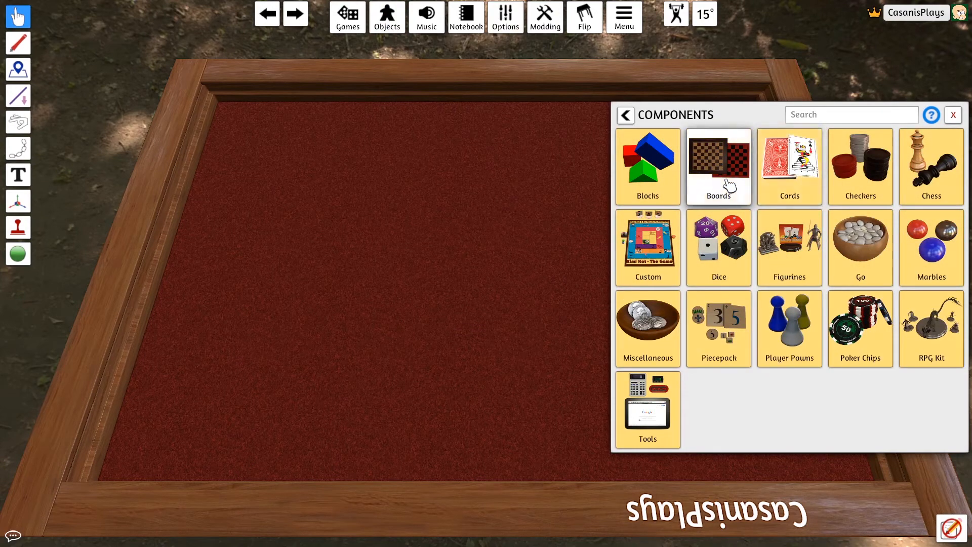
pyautogui.click(718, 165)
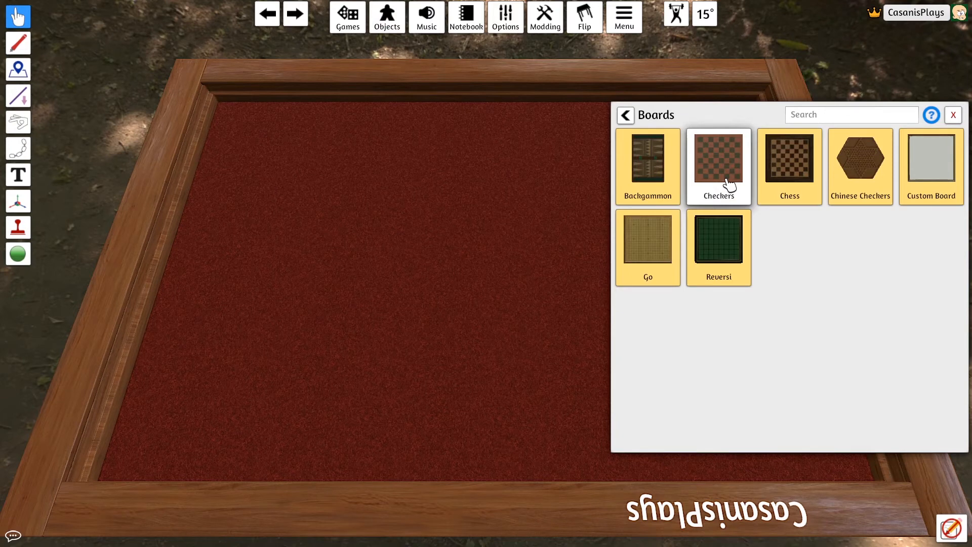
pyautogui.moveTo(686, 180)
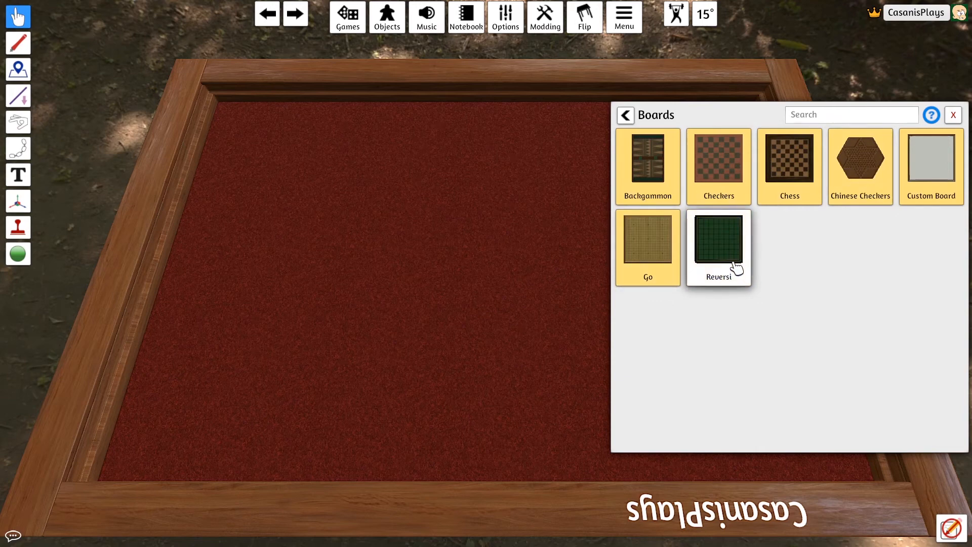
pyautogui.moveTo(930, 165)
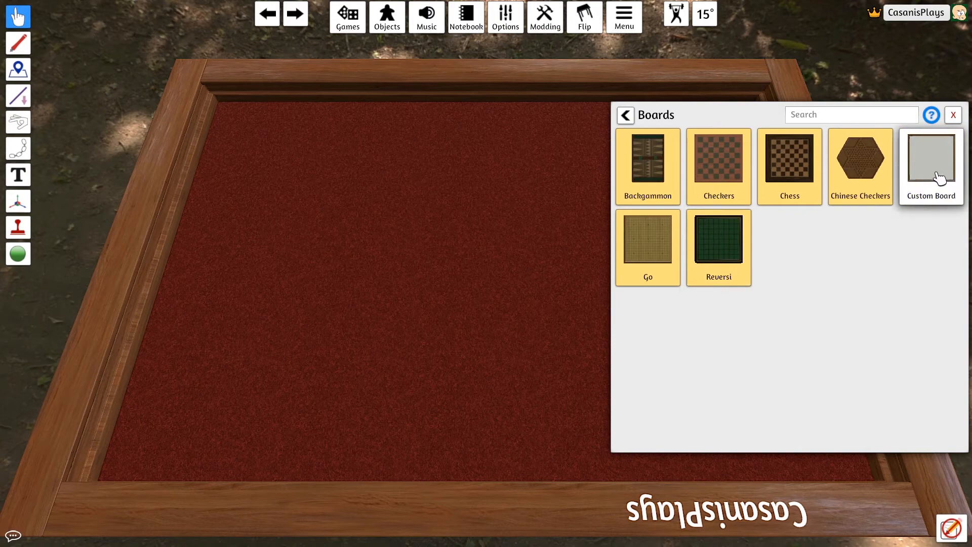
pyautogui.click(931, 161)
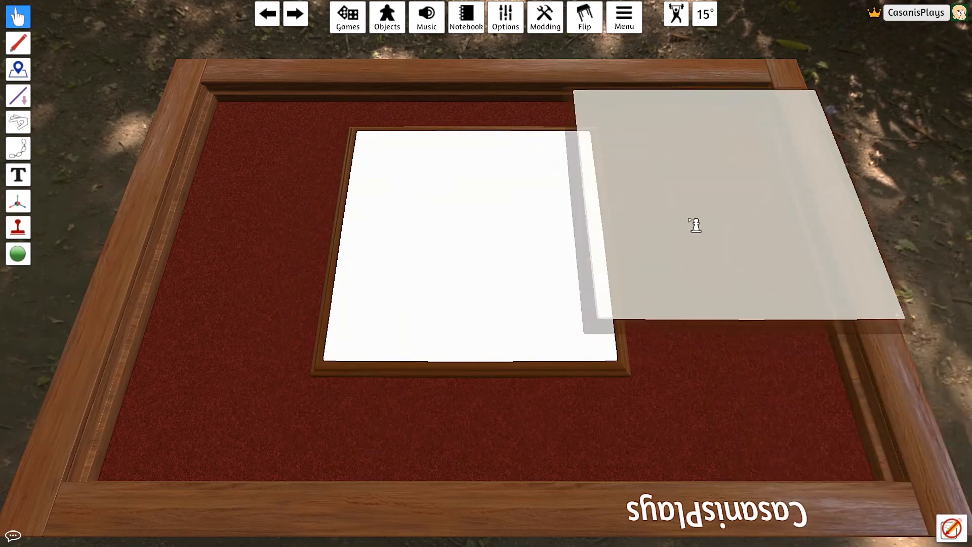
# Step: Drop the board and import BoardV2.jpg from the Local disk as its image
pyautogui.click(930, 161)
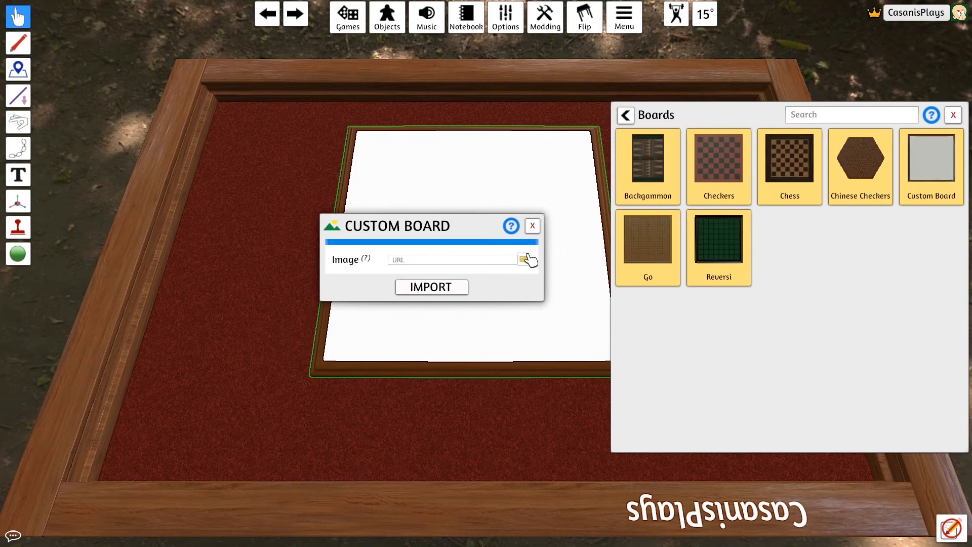
pyautogui.moveTo(421, 275)
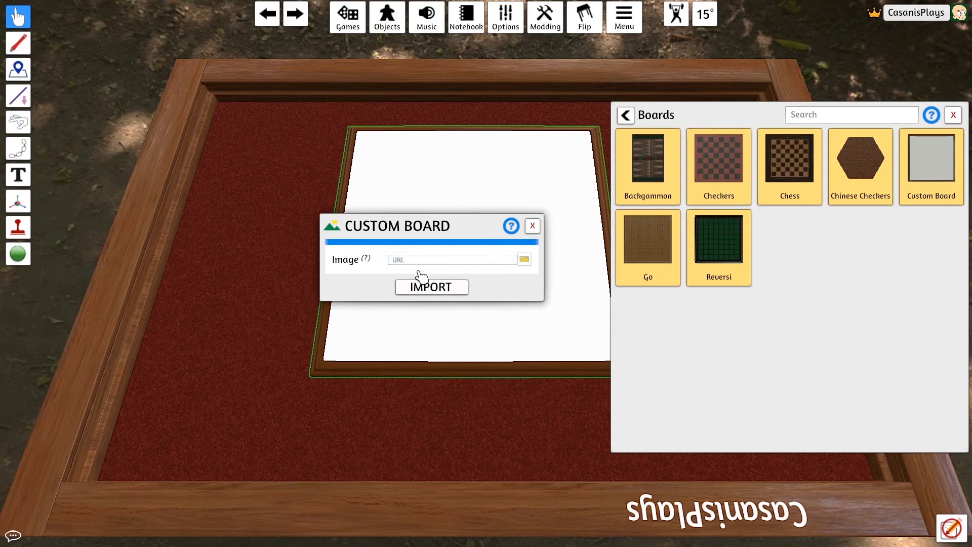
pyautogui.click(524, 259)
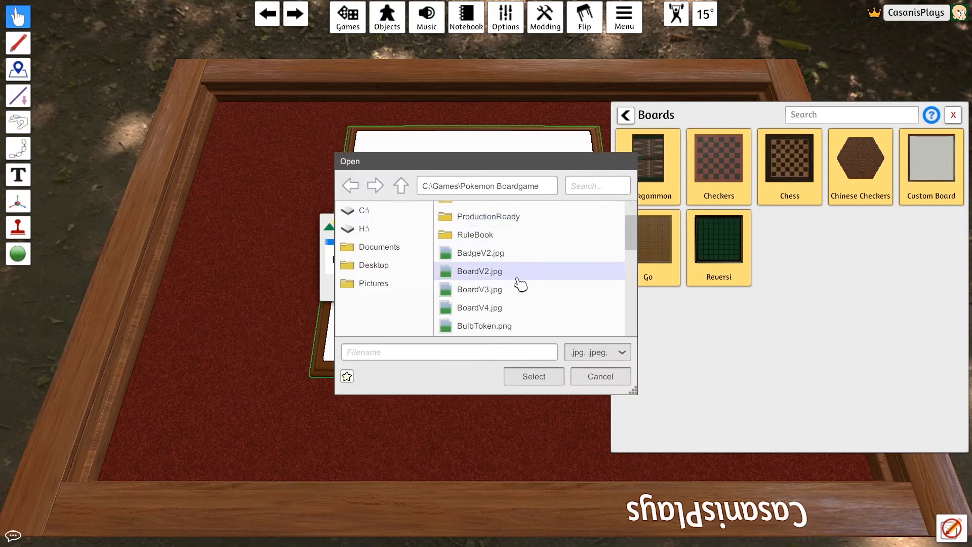
pyautogui.click(479, 307)
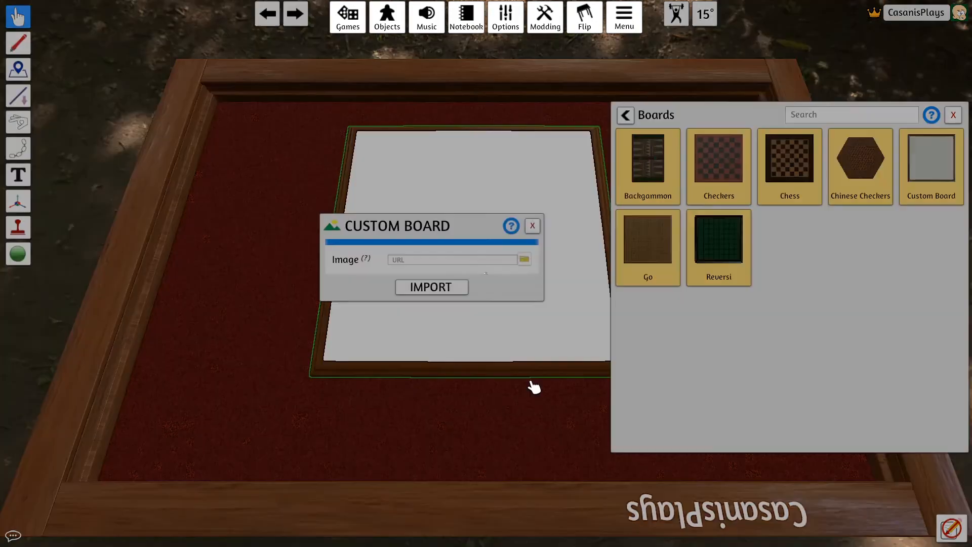
pyautogui.click(522, 259)
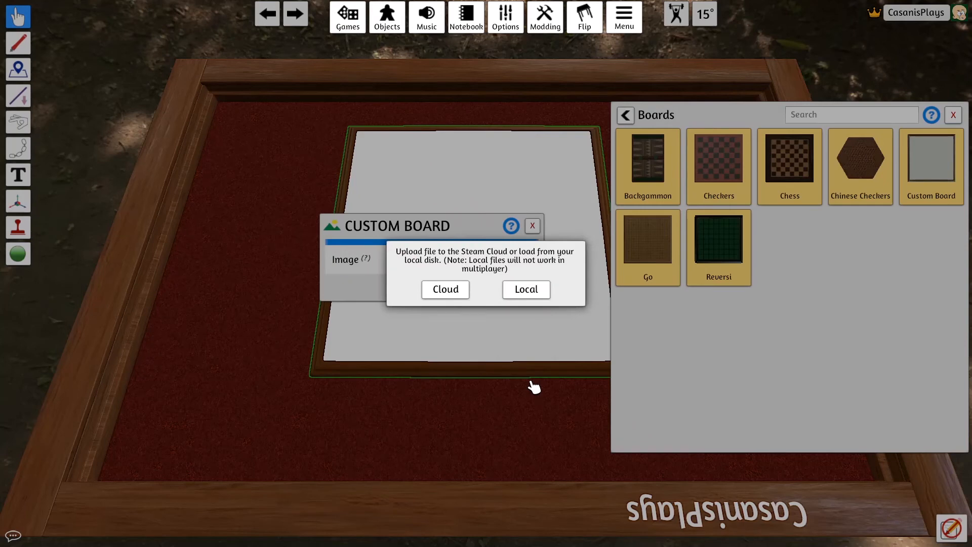
pyautogui.moveTo(528, 306)
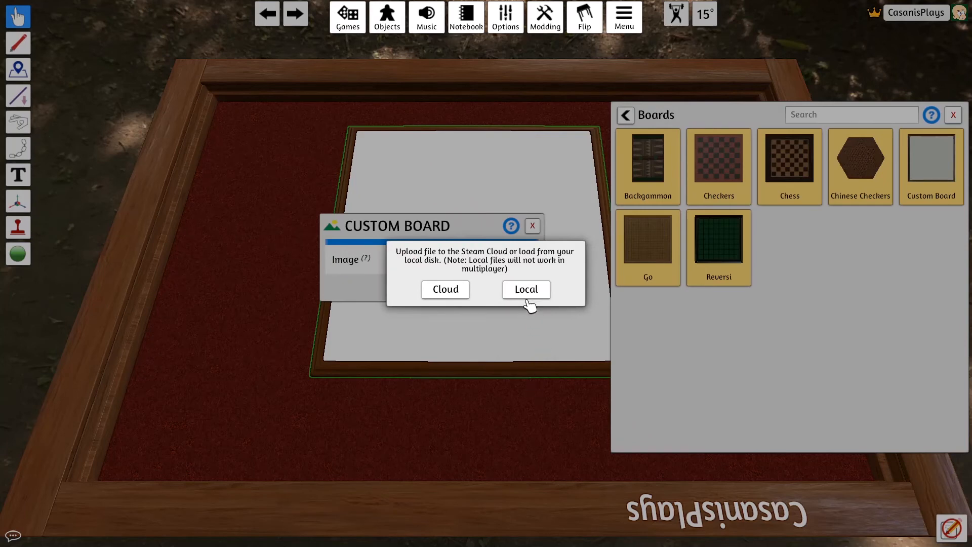
pyautogui.moveTo(526, 288)
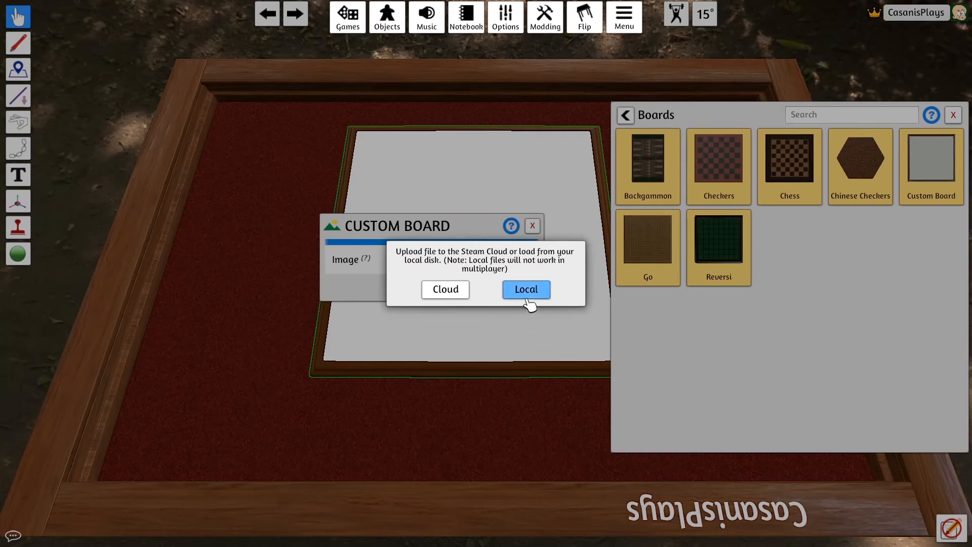
pyautogui.click(526, 289)
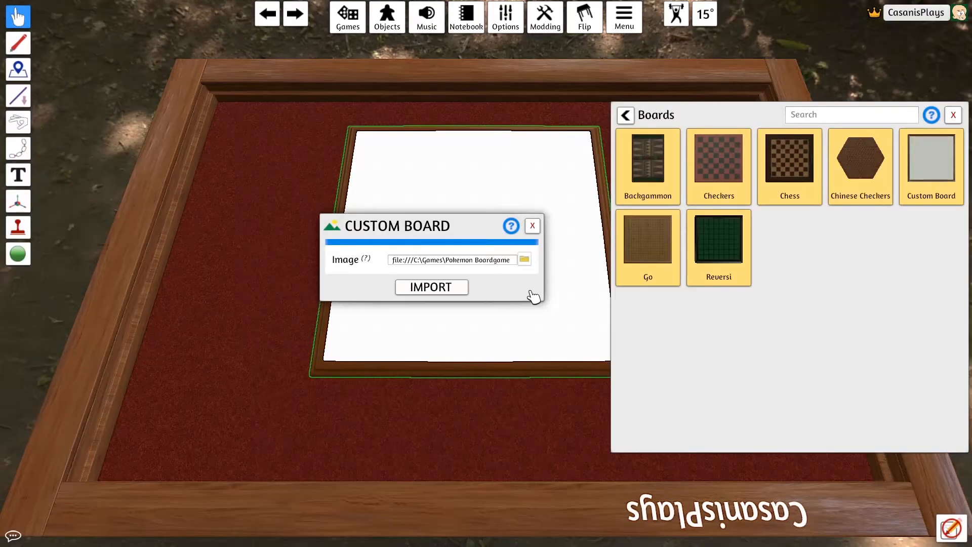
pyautogui.click(431, 287)
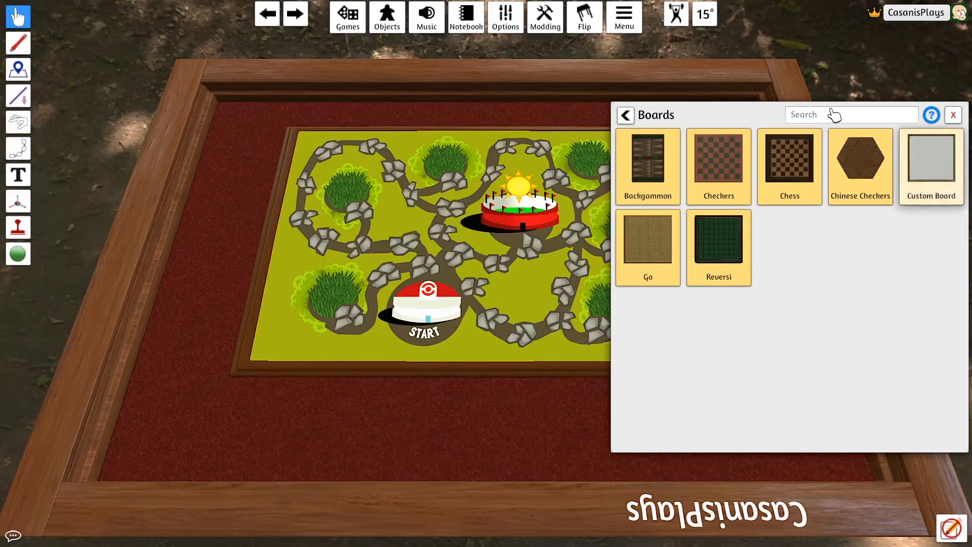
# Step: Dismiss the Boards panel, leaving only the Pokemon board on the table
pyautogui.click(953, 115)
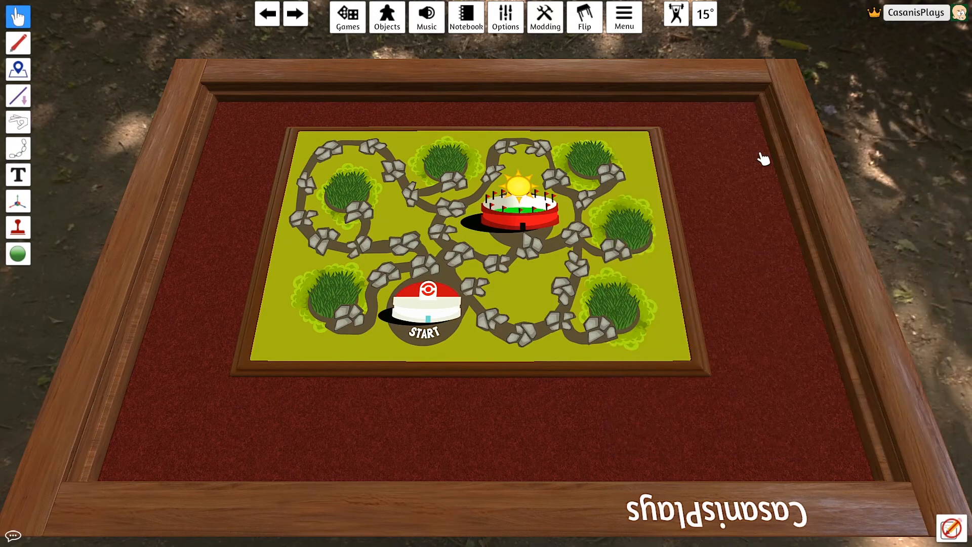
pyautogui.moveTo(460, 220)
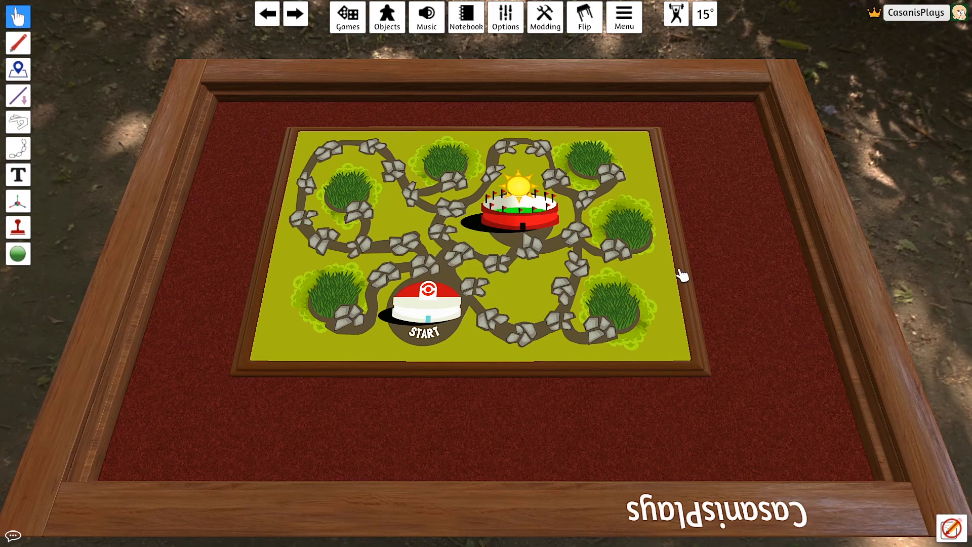
pyautogui.moveTo(509, 233)
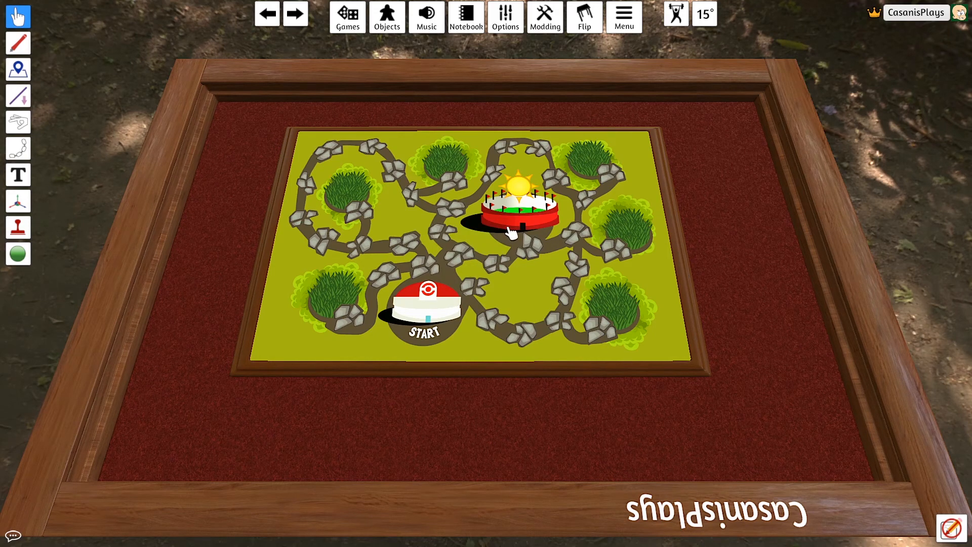
# Step: Show the Pokemon board's Toggles options with the Lock setting
pyautogui.rightClick(507, 233)
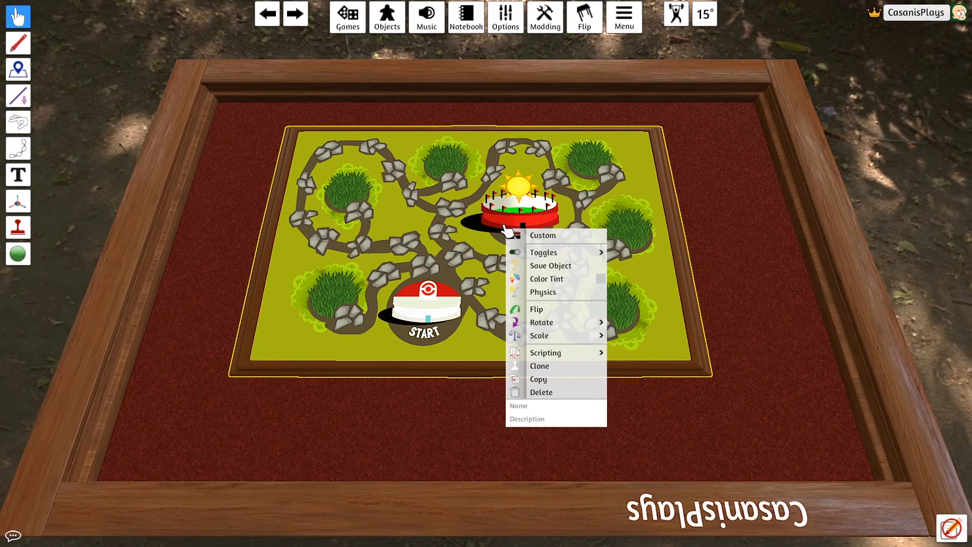
pyautogui.click(543, 252)
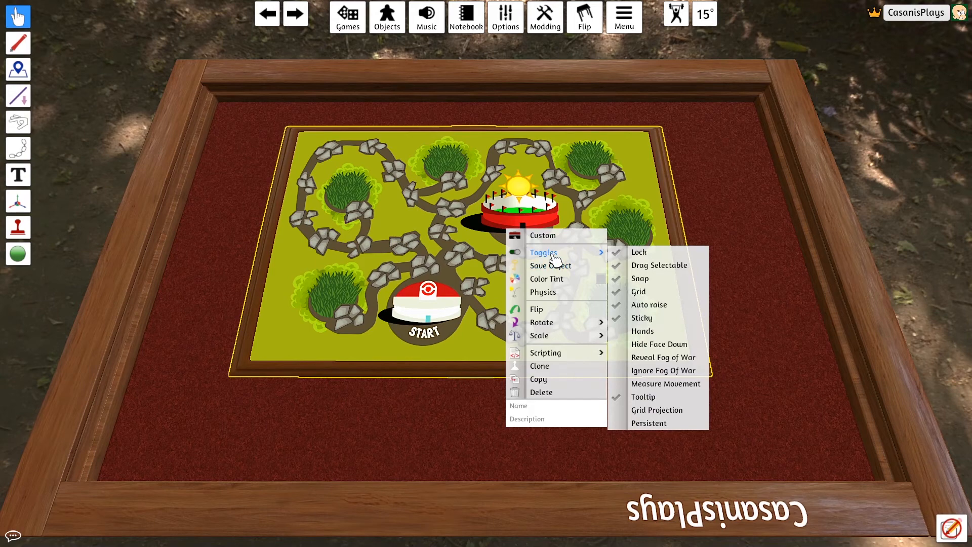
pyautogui.moveTo(637, 260)
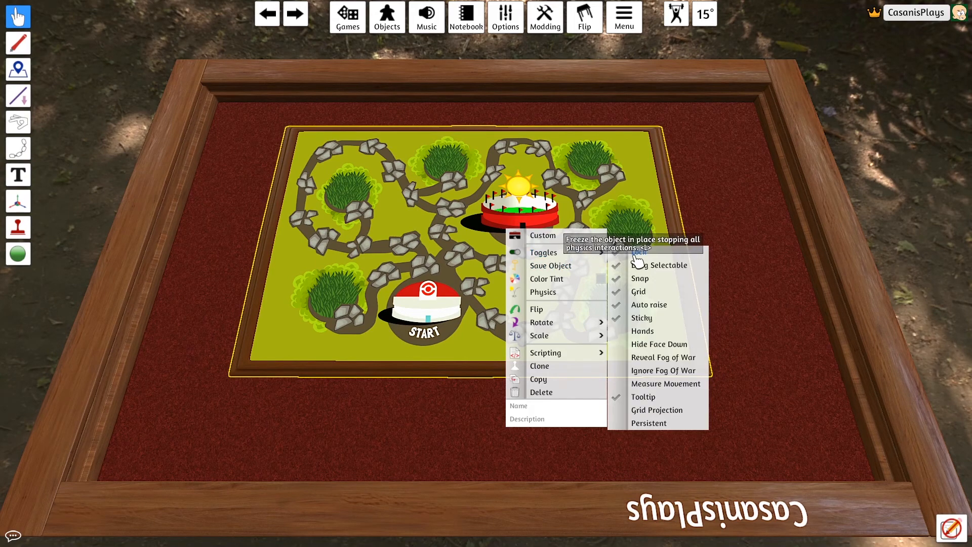
pyautogui.moveTo(772, 238)
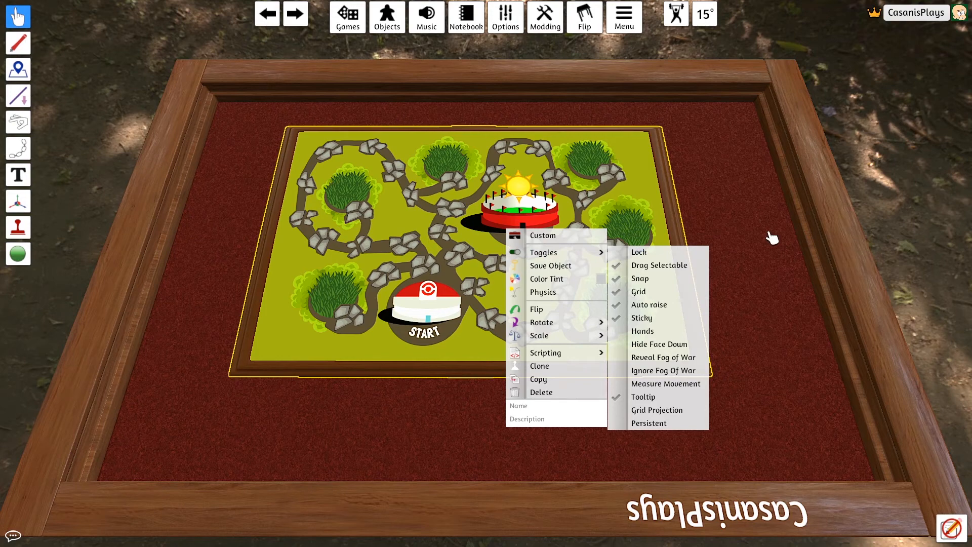
pyautogui.moveTo(590, 153)
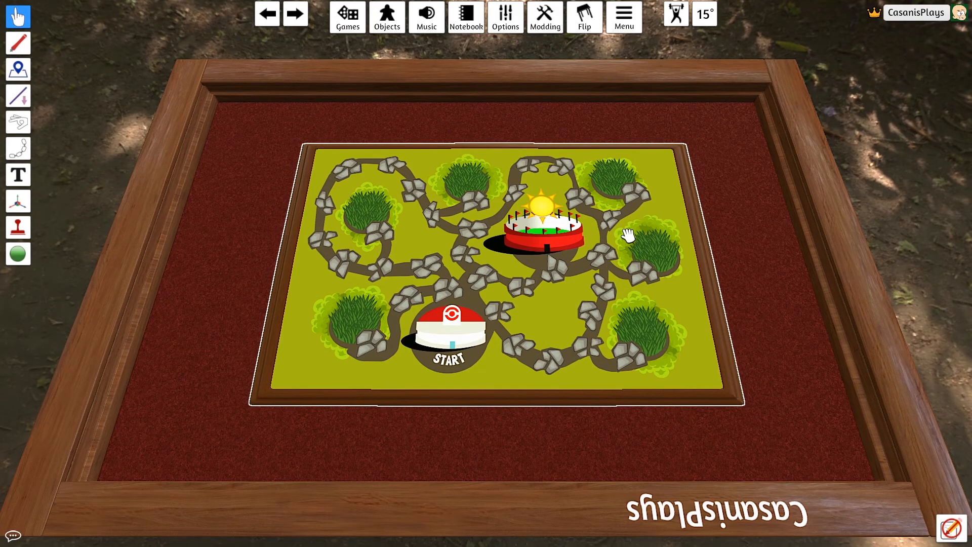
pyautogui.moveTo(403, 119)
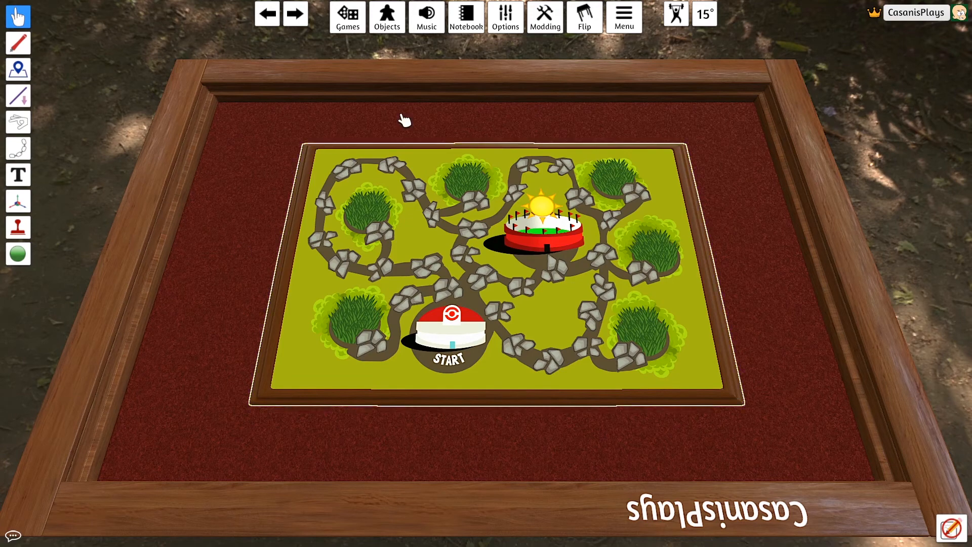
pyautogui.moveTo(721, 388)
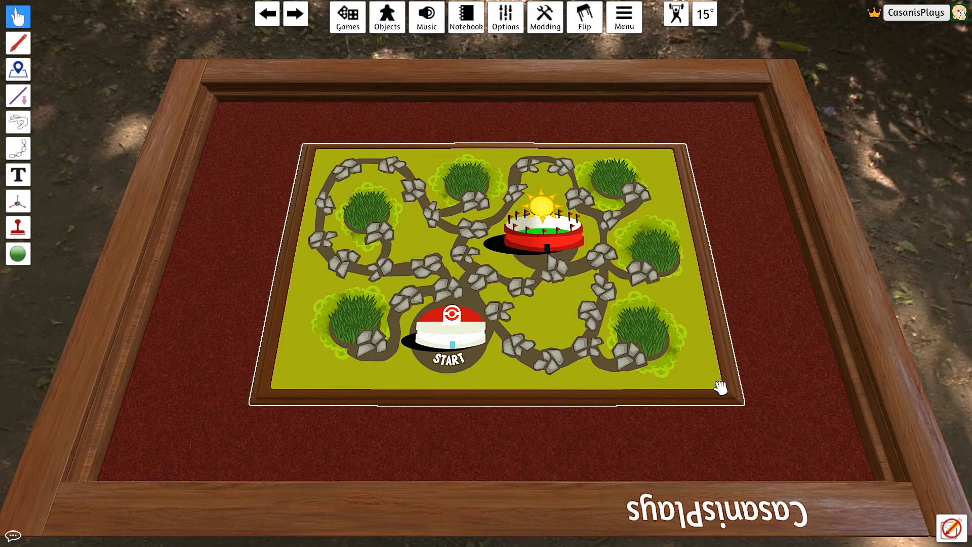
pyautogui.moveTo(718, 378)
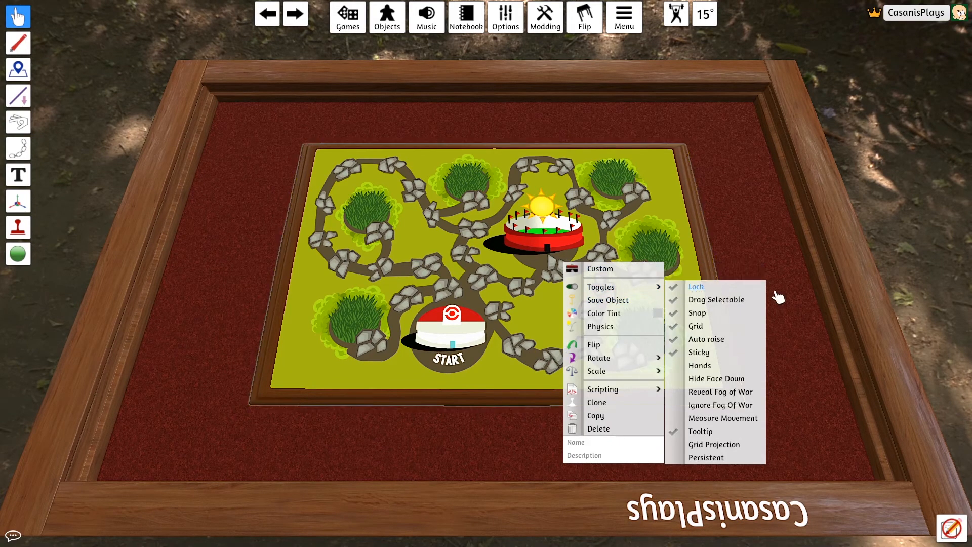
# Step: Lock the centered Pokemon board via its Toggles so it stays fixed
pyautogui.click(745, 167)
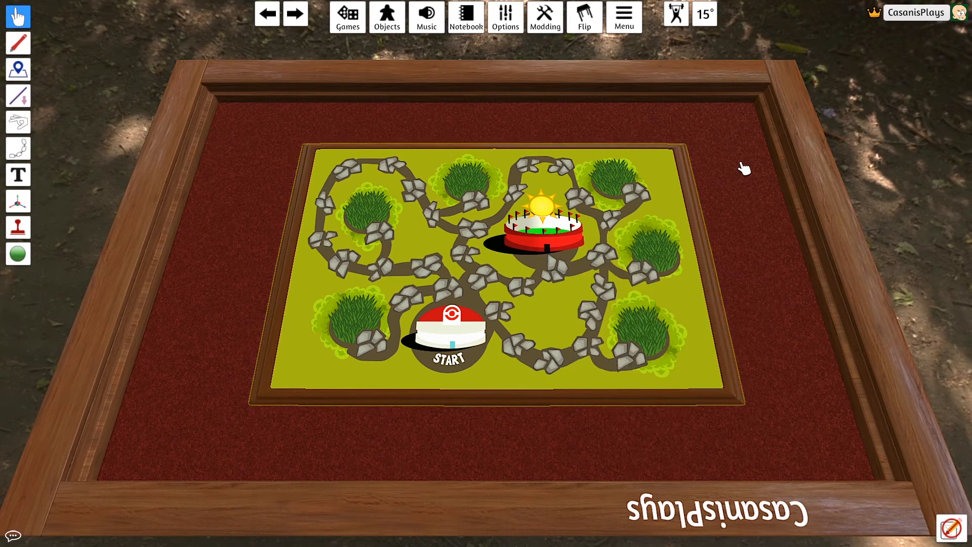
pyautogui.moveTo(432, 280)
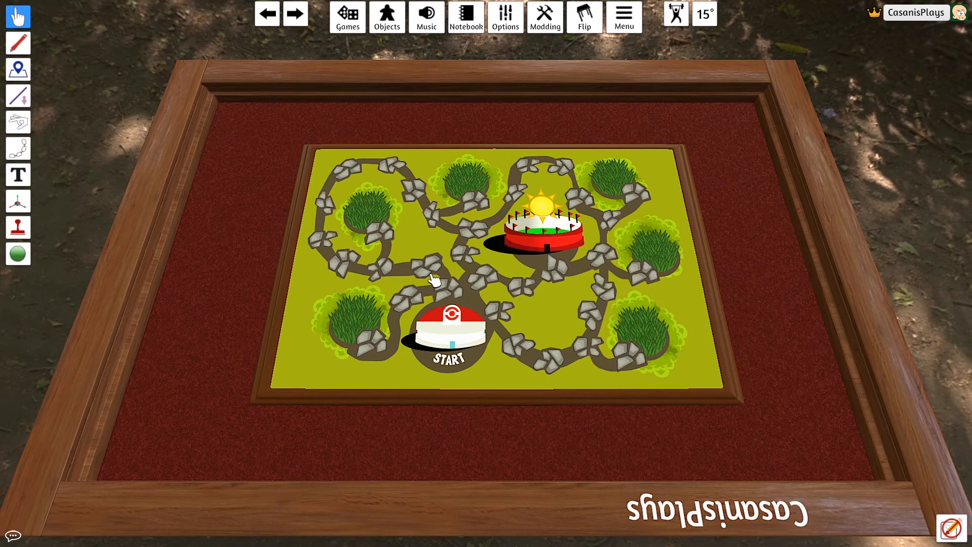
pyautogui.moveTo(542, 251)
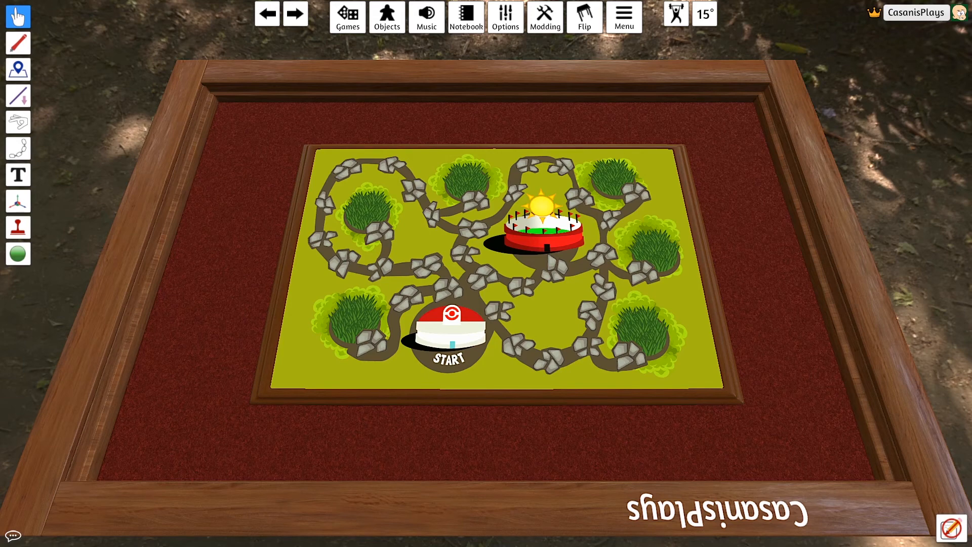
pyautogui.moveTo(918, 17)
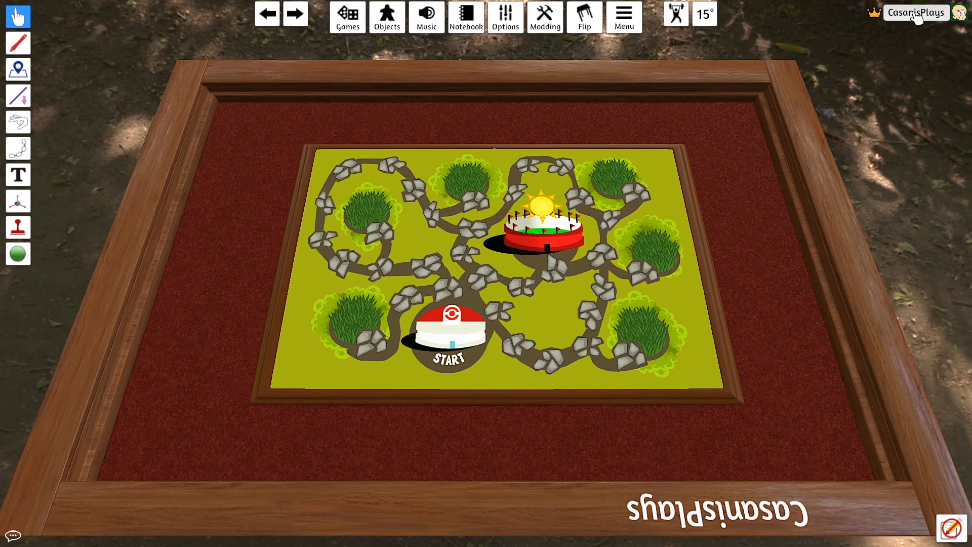
# Step: Bring up the Choose Color screen from the player name's Change Color option
pyautogui.click(915, 12)
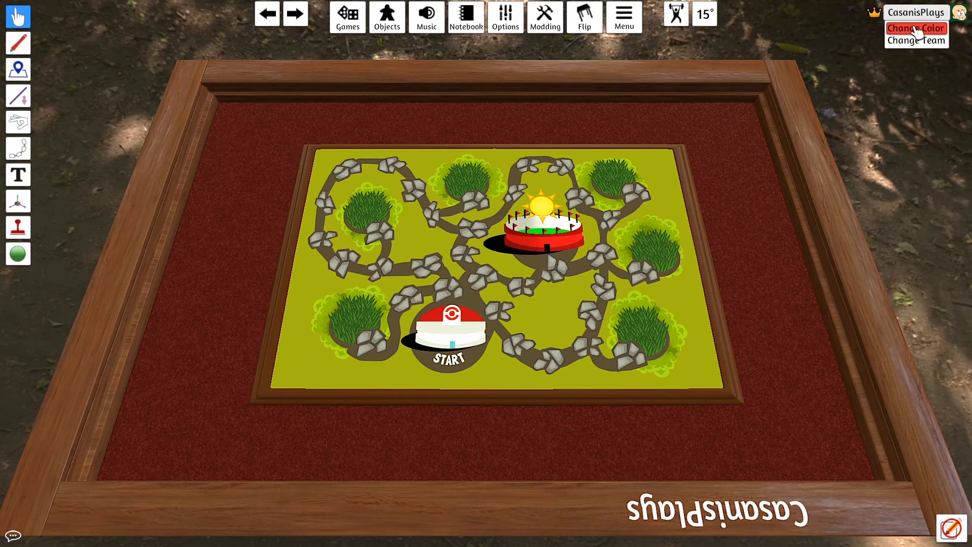
pyautogui.click(915, 28)
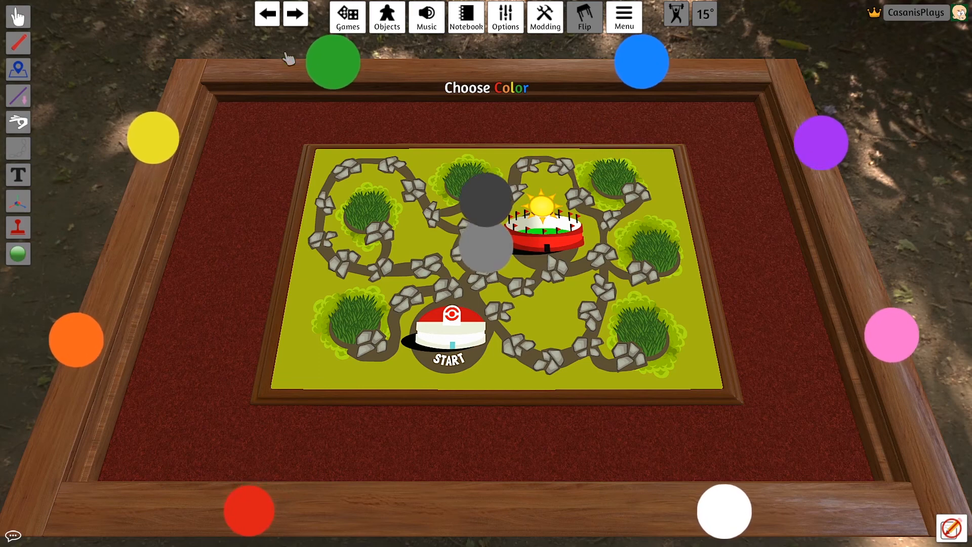
pyautogui.moveTo(186, 196)
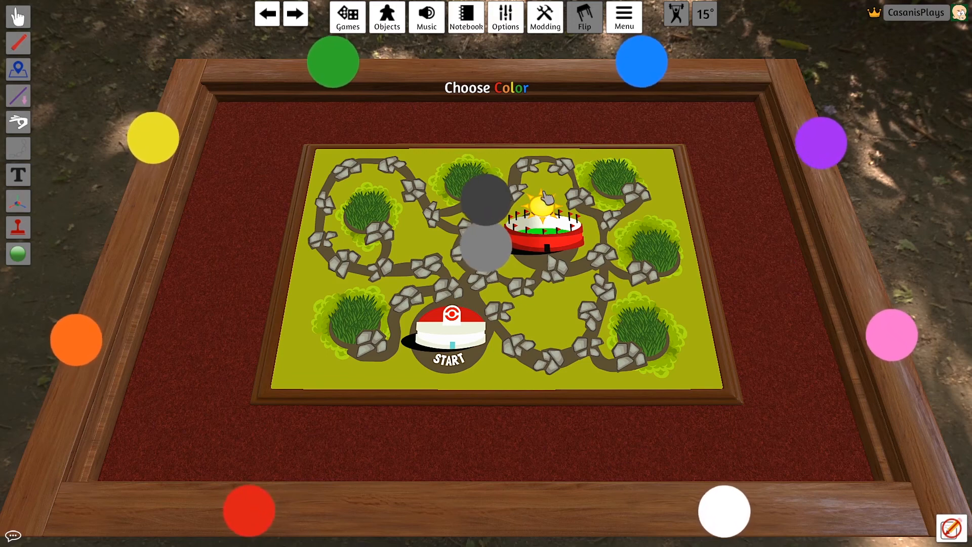
pyautogui.moveTo(487, 253)
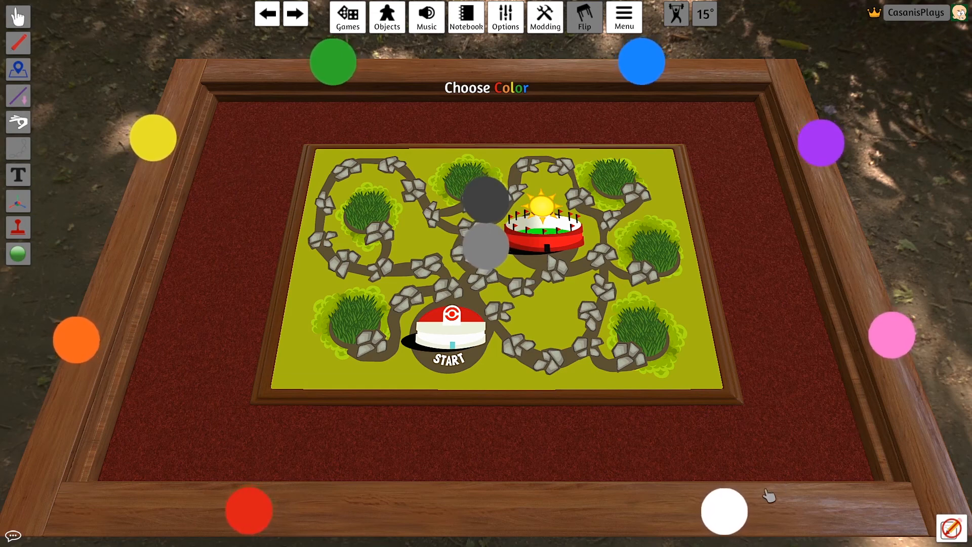
# Step: Take the White player seat, revealing the coloured hand zones around the table
pyautogui.click(723, 510)
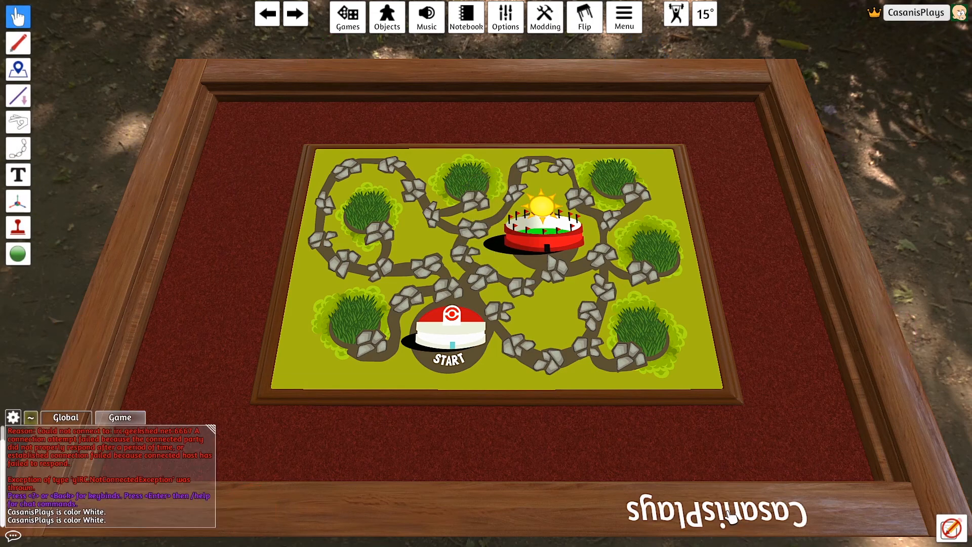
pyautogui.moveTo(730, 433)
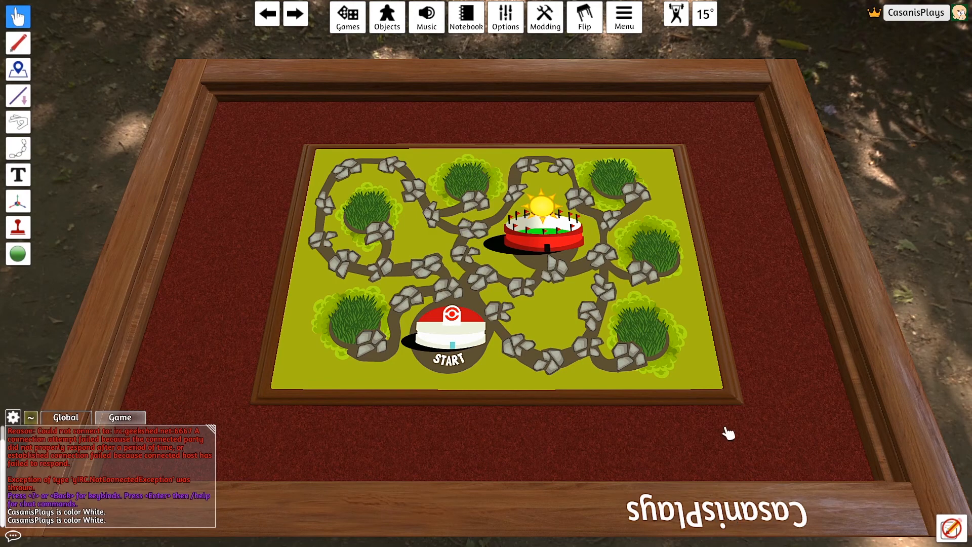
pyautogui.click(18, 68)
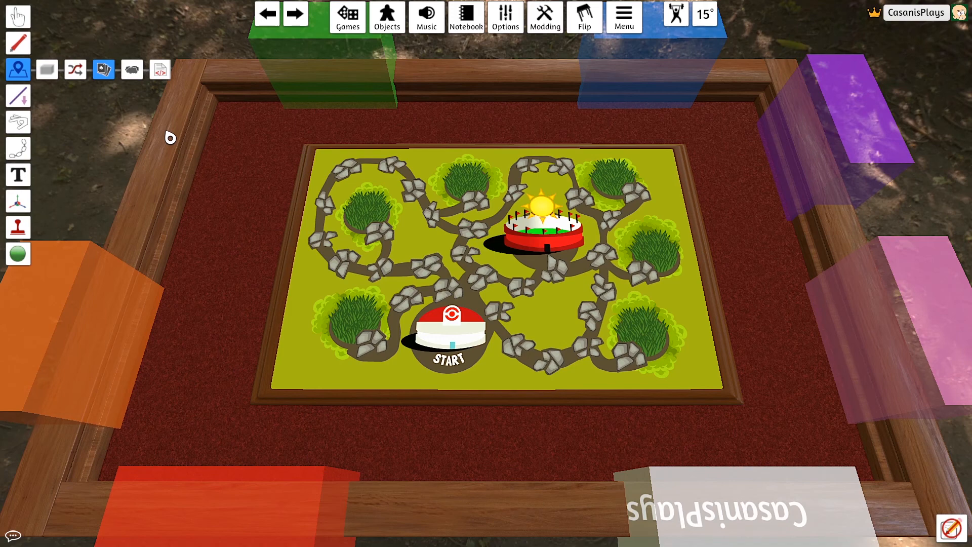
pyautogui.moveTo(233, 154)
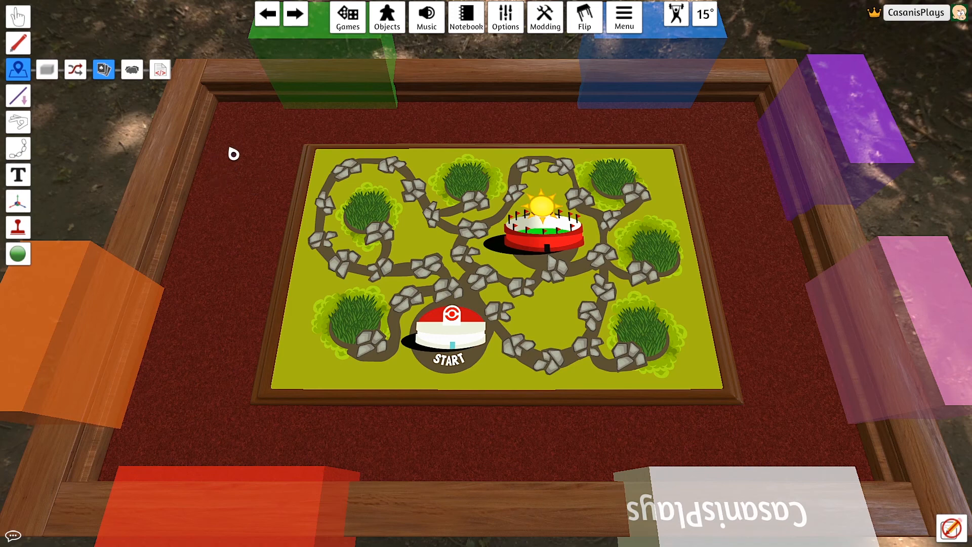
pyautogui.moveTo(228, 198)
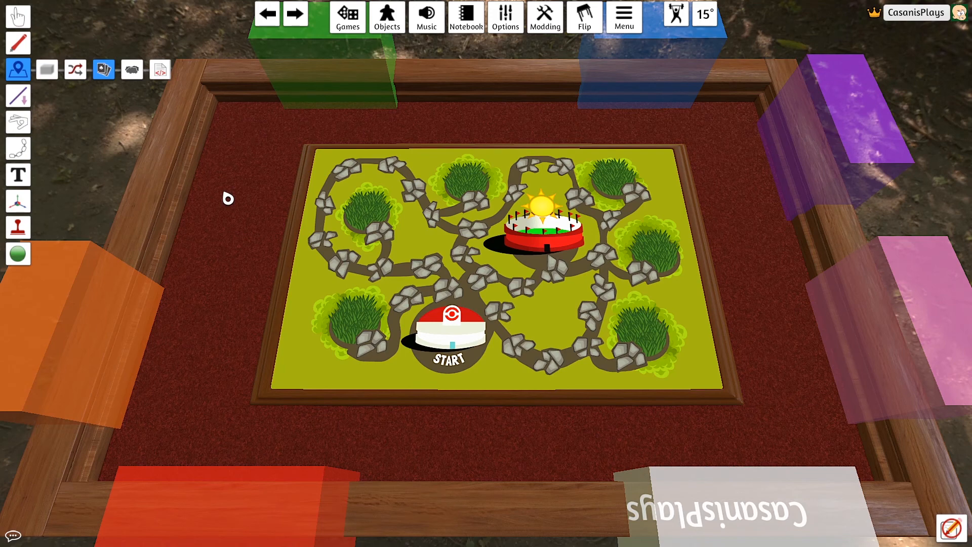
pyautogui.moveTo(236, 206)
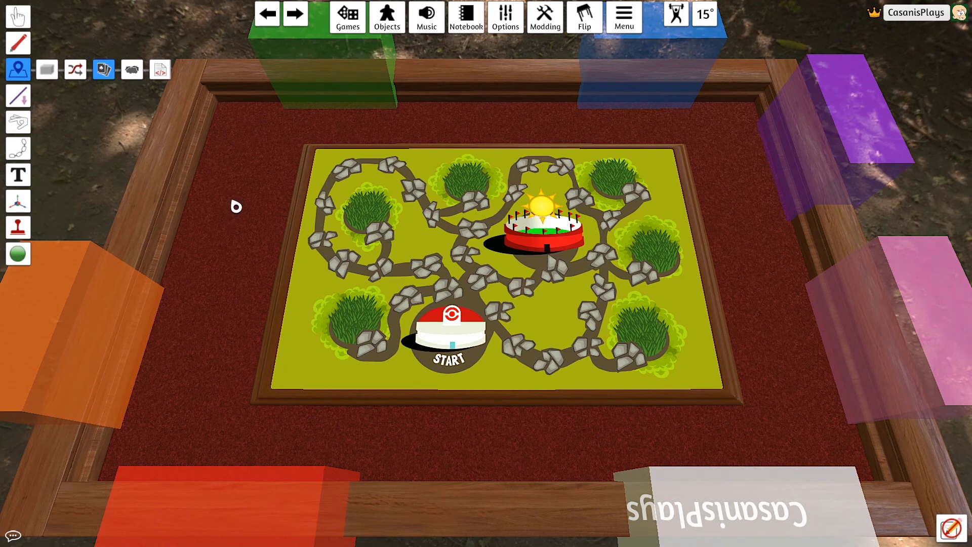
pyautogui.moveTo(238, 198)
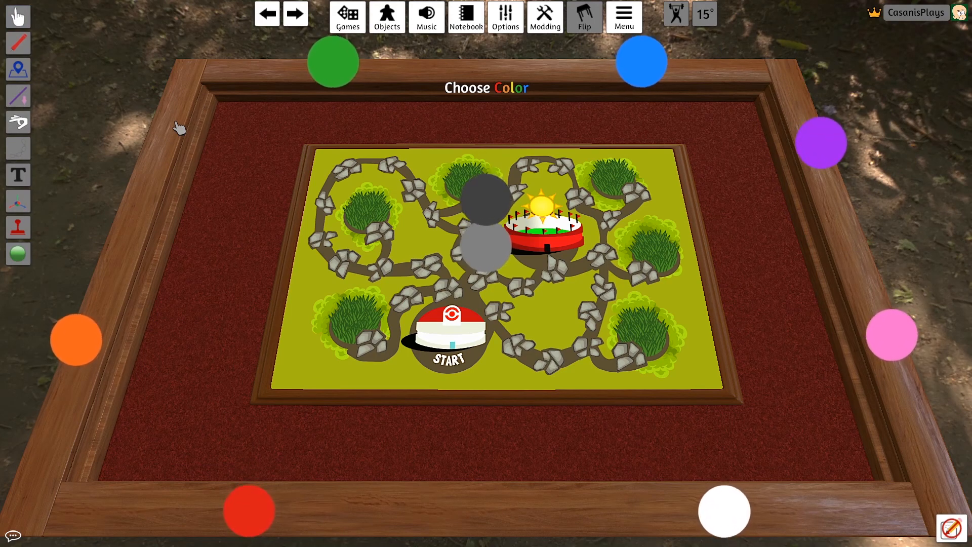
pyautogui.moveTo(149, 130)
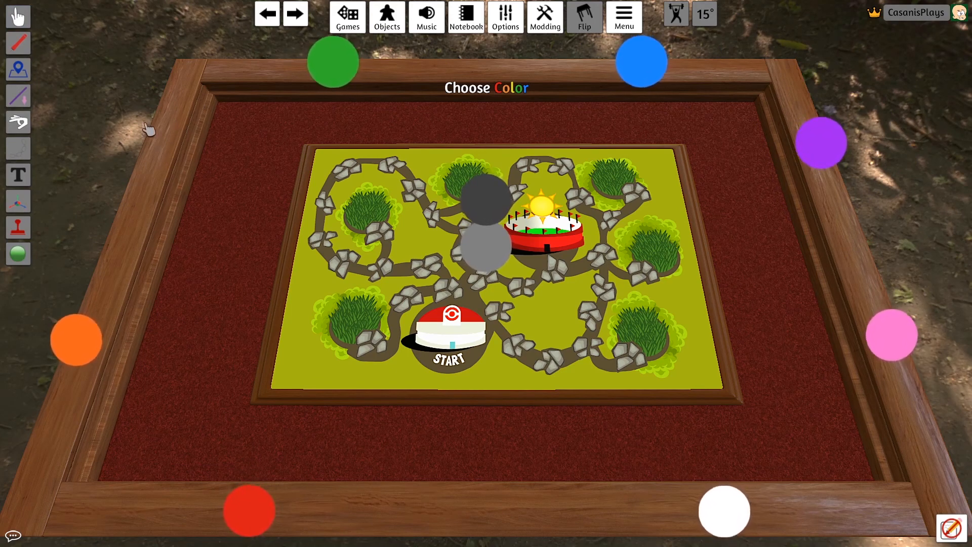